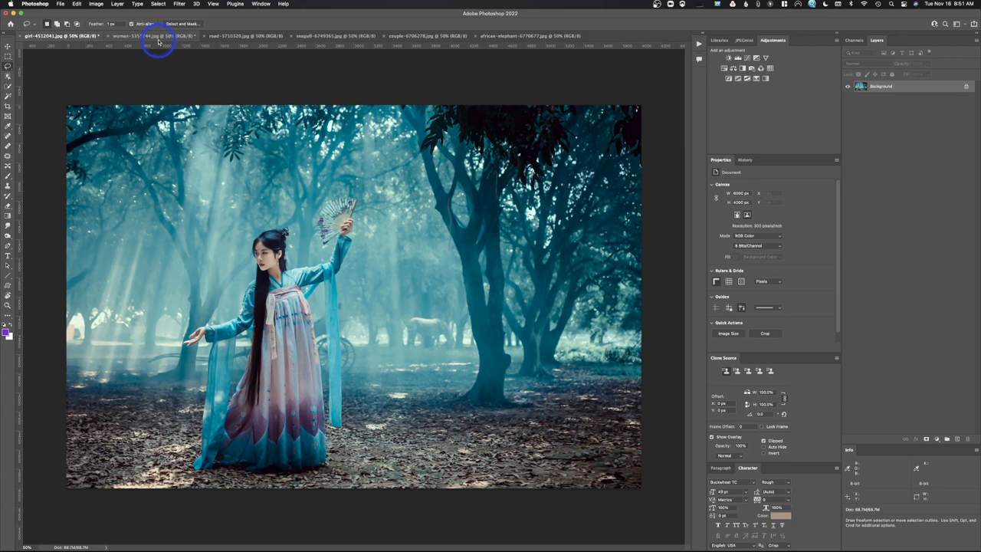
# Step: Switch through the woman in red, seagull and elephant photos, ending on the couple photo
pyautogui.click(138, 37)
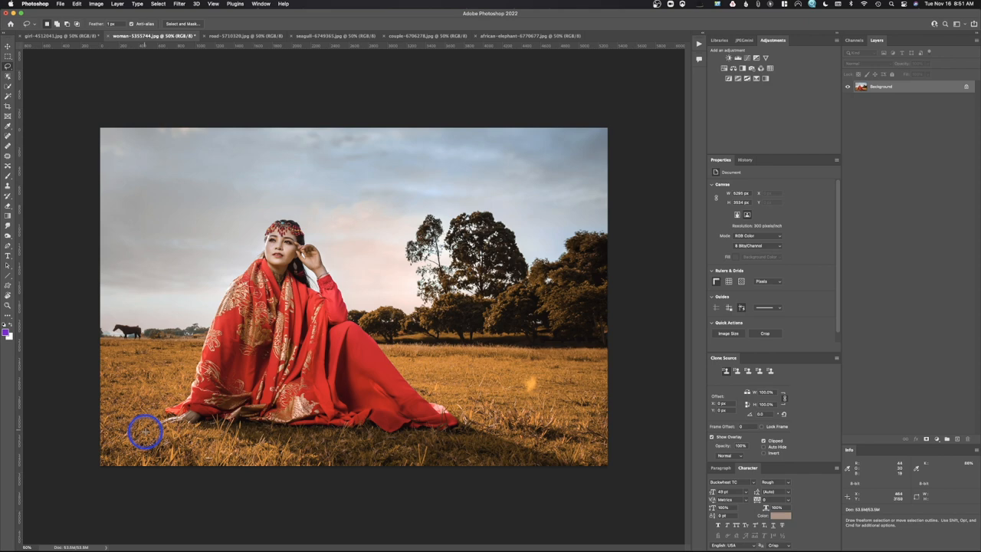
pyautogui.click(330, 35)
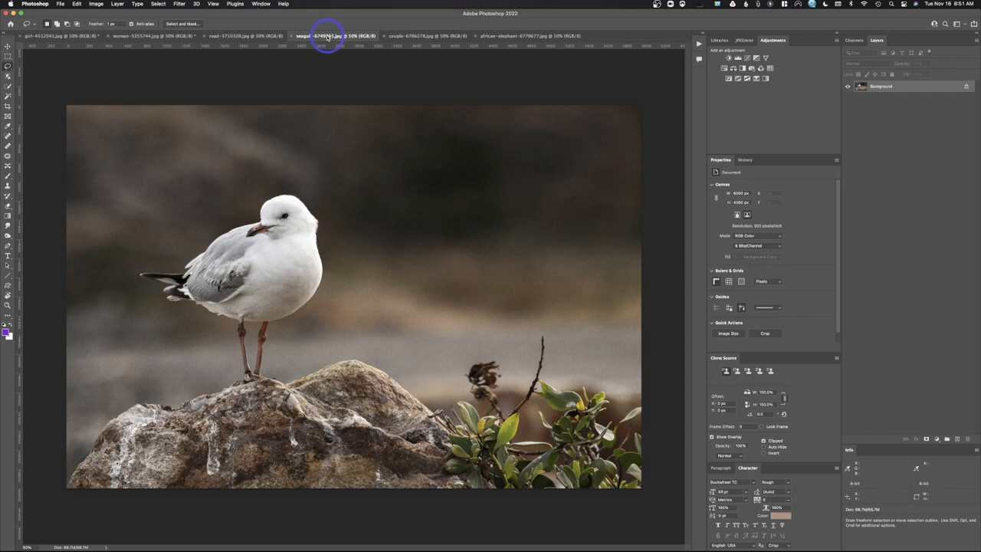
pyautogui.click(529, 37)
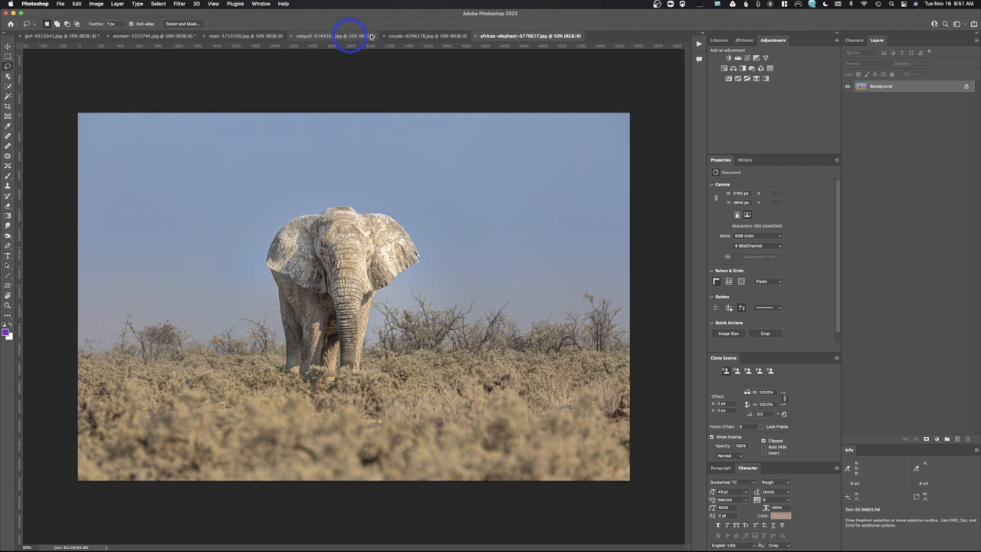
pyautogui.click(426, 37)
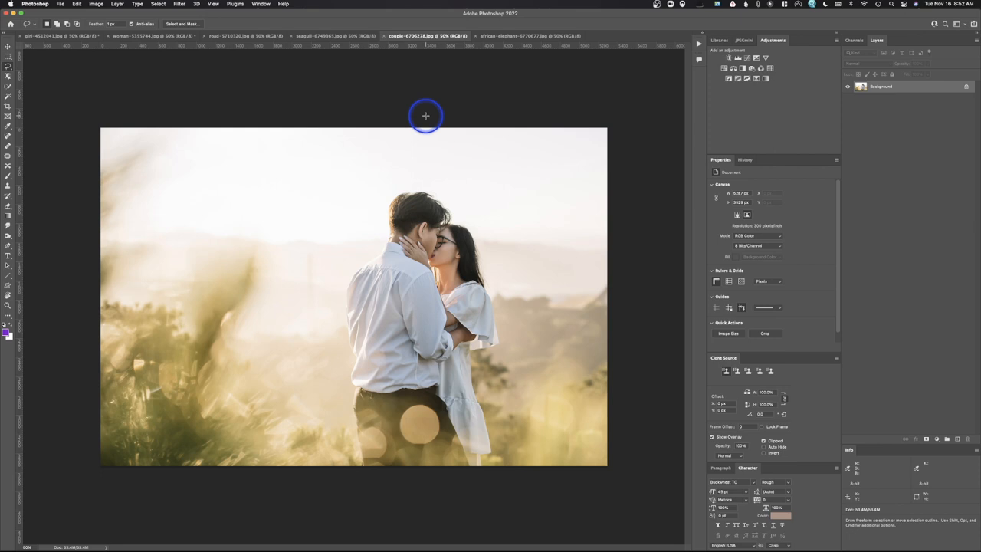
pyautogui.moveTo(383, 101)
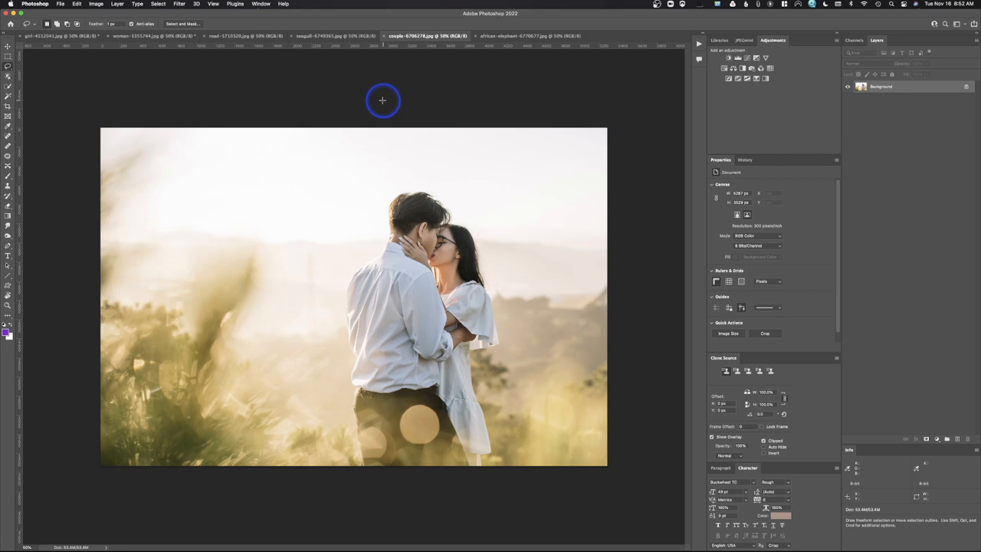
pyautogui.moveTo(378, 100)
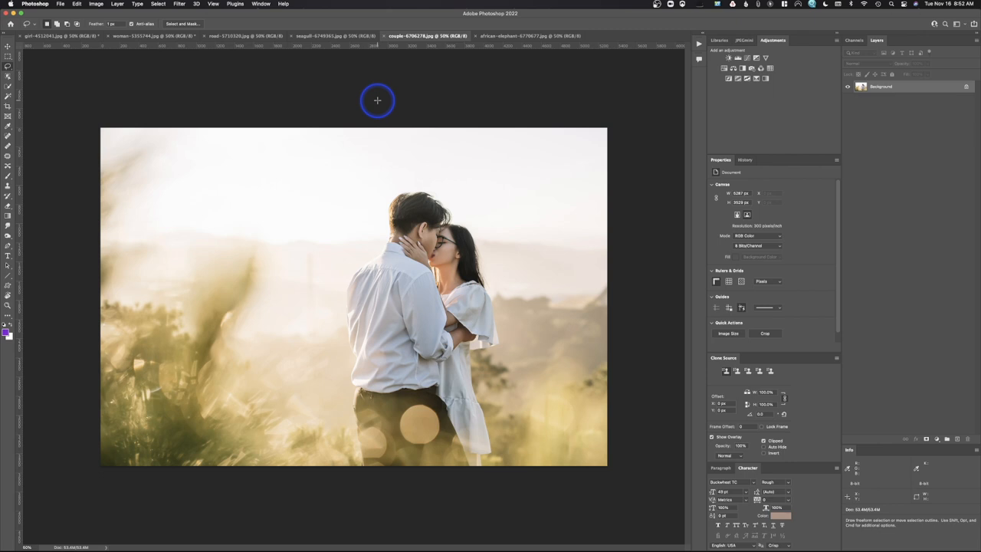
# Step: Enter the Neural Filters workspace via the Filter menu and enable Style Transfer
pyautogui.click(179, 3)
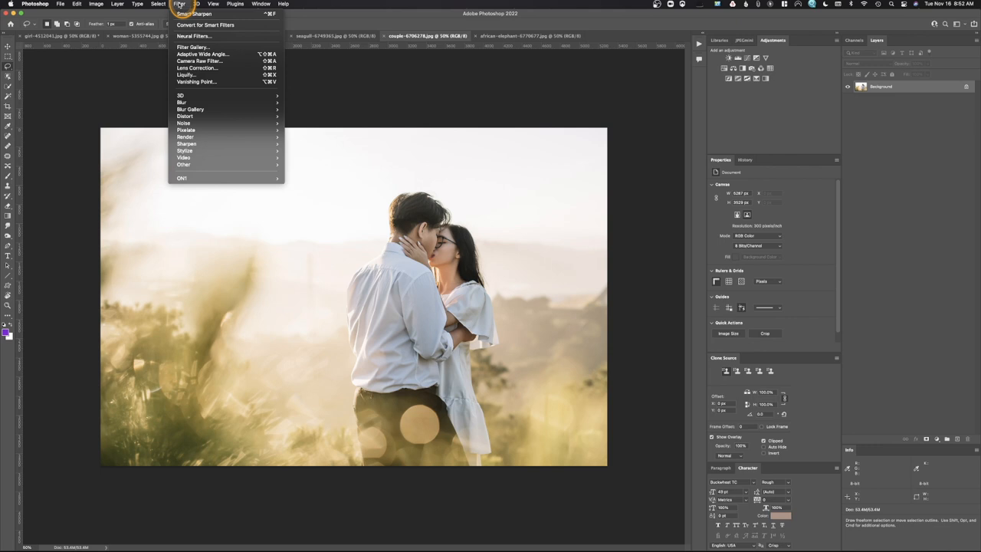
pyautogui.moveTo(193, 37)
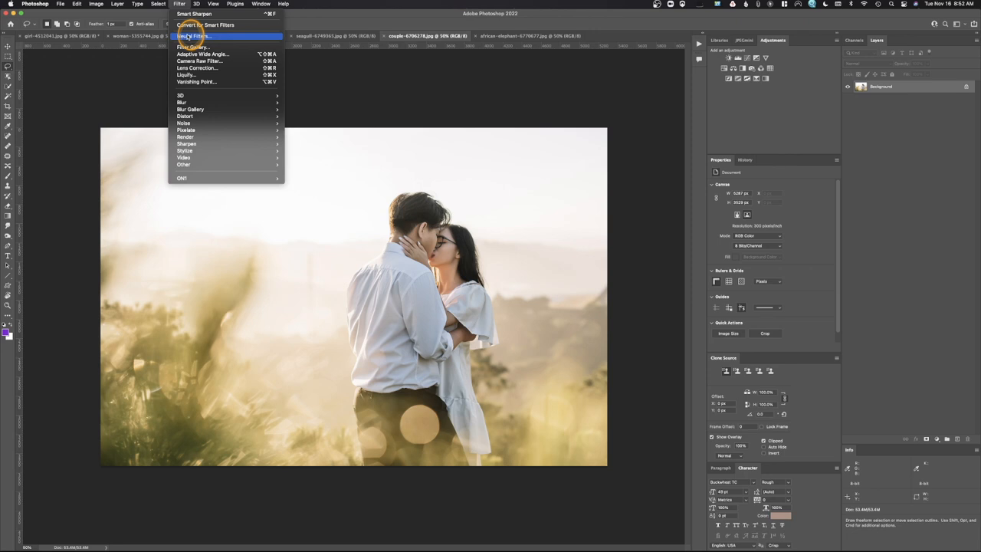
pyautogui.click(194, 36)
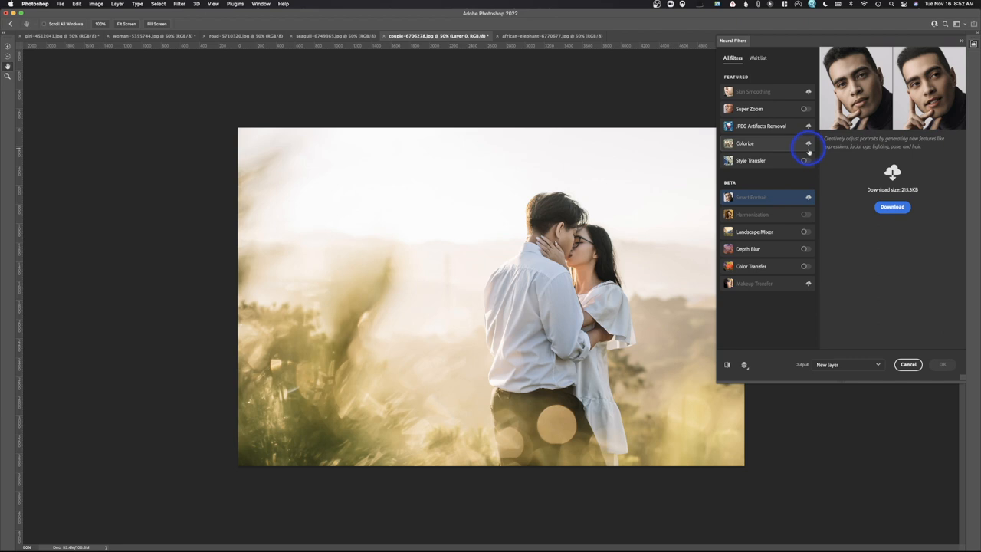
pyautogui.click(807, 161)
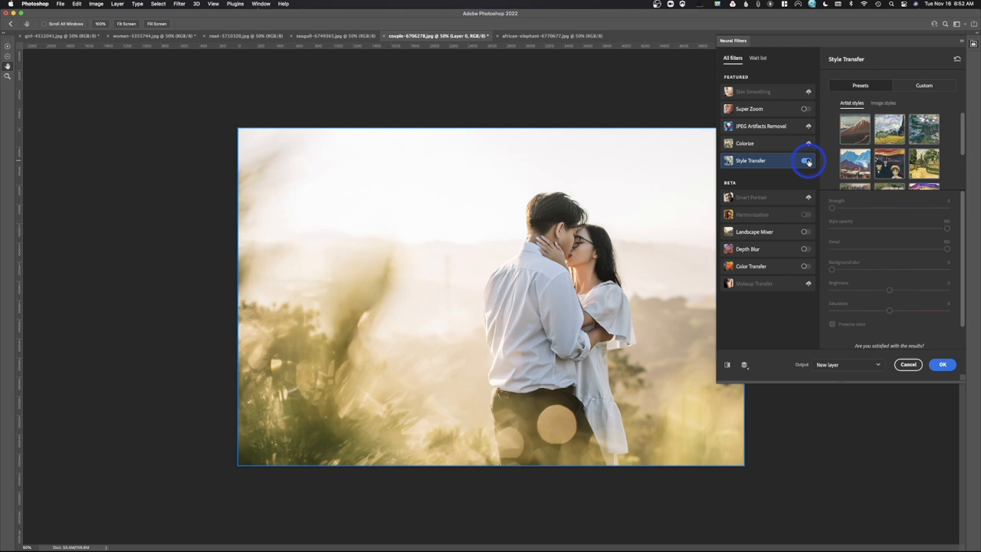
pyautogui.click(806, 161)
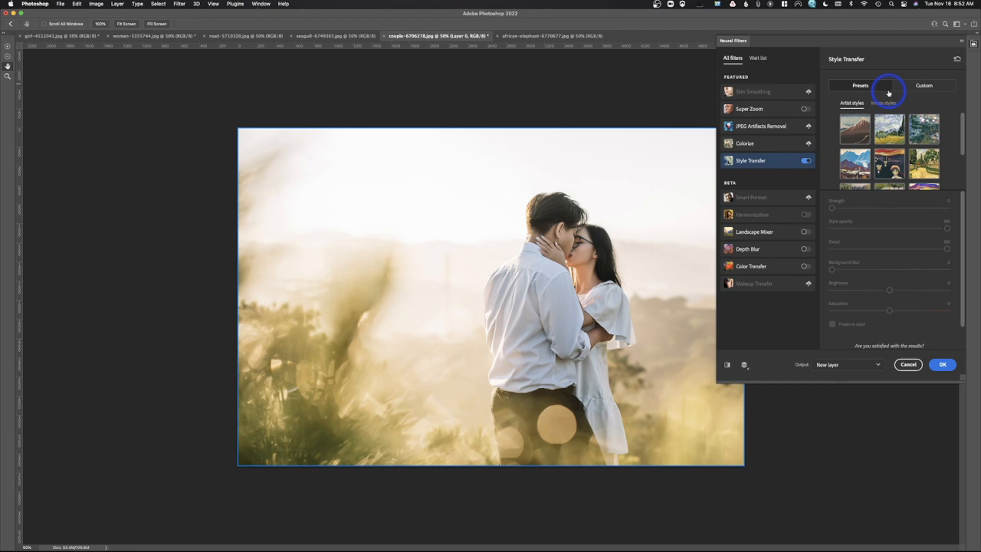
pyautogui.click(923, 86)
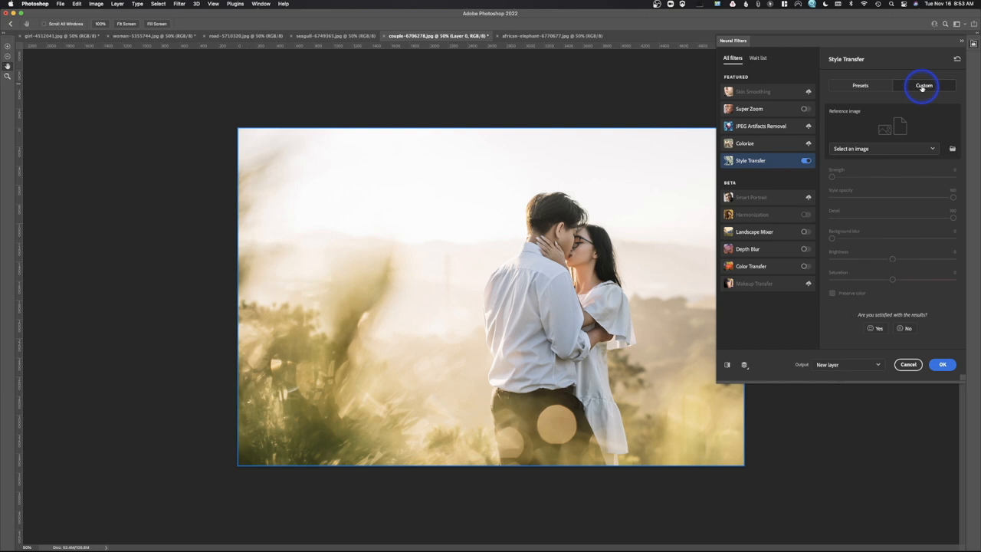
pyautogui.click(860, 86)
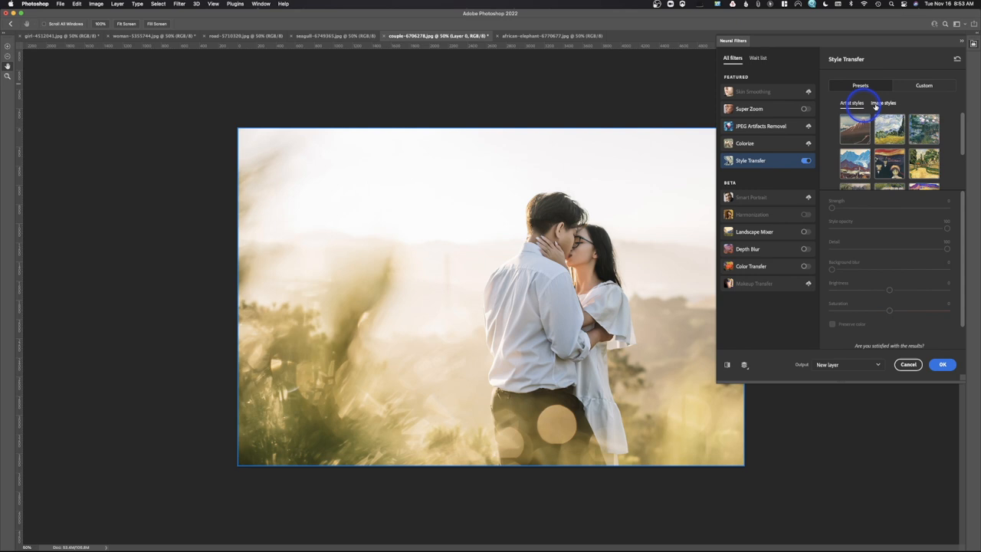
pyautogui.click(883, 102)
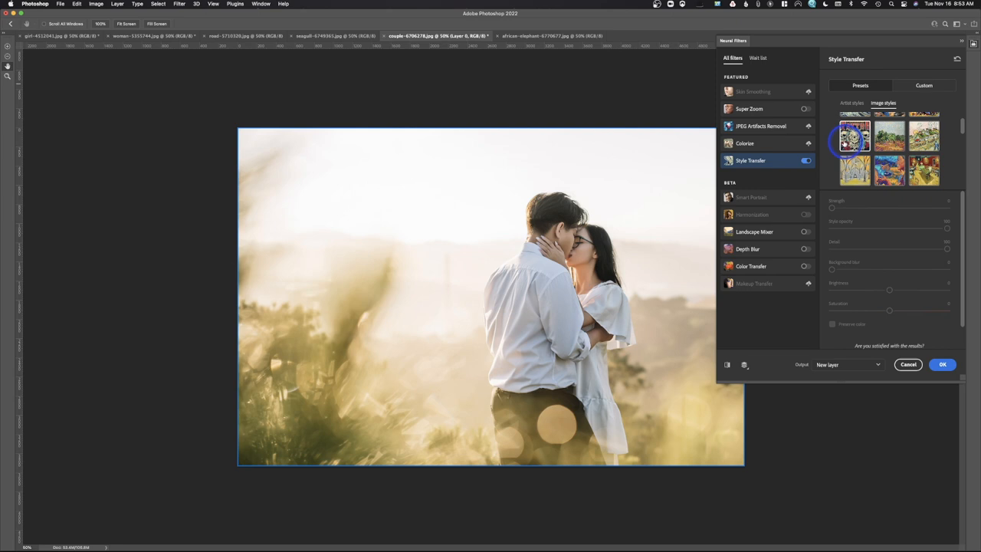
pyautogui.click(851, 103)
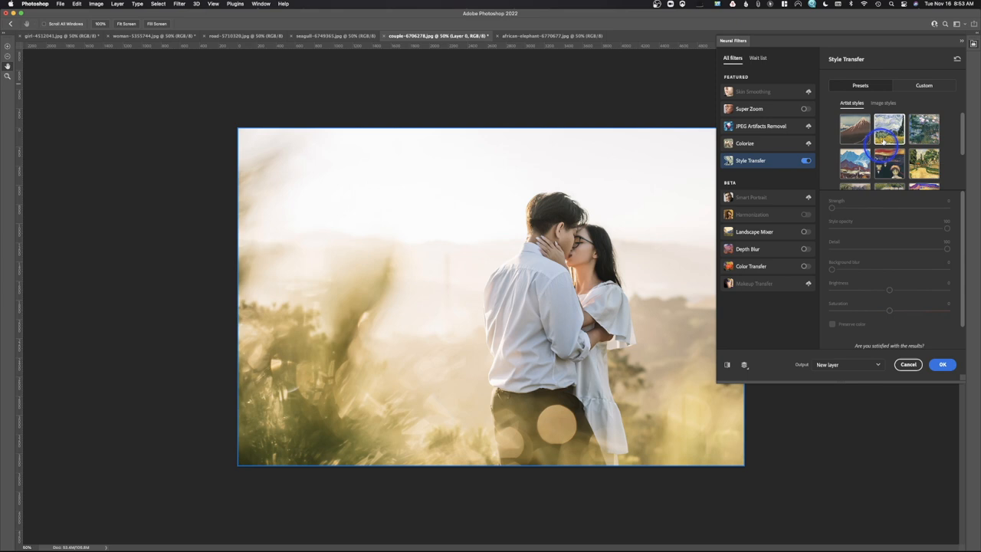
pyautogui.click(856, 129)
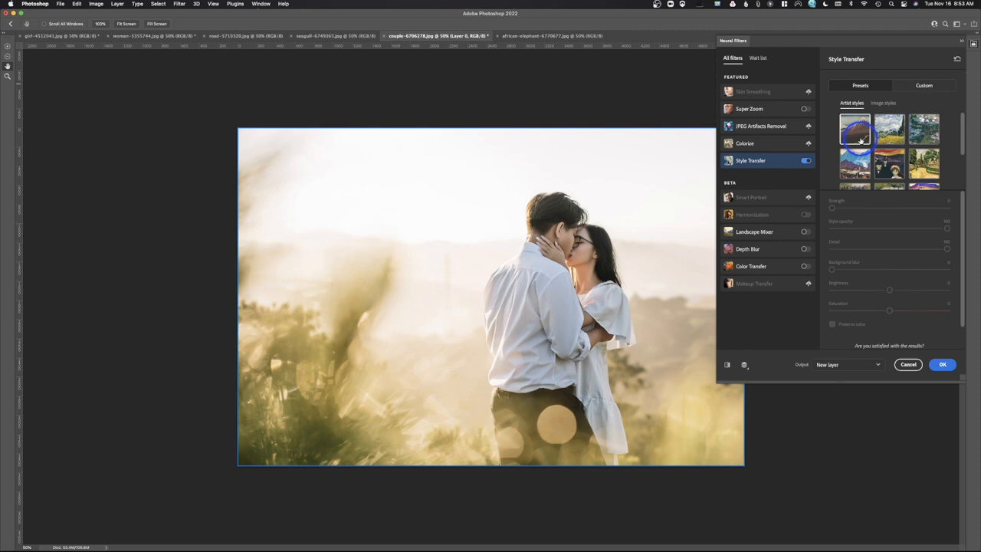
# Step: Apply the first Artist Styles preset, then try another for a warm pastel painted look
pyautogui.click(856, 128)
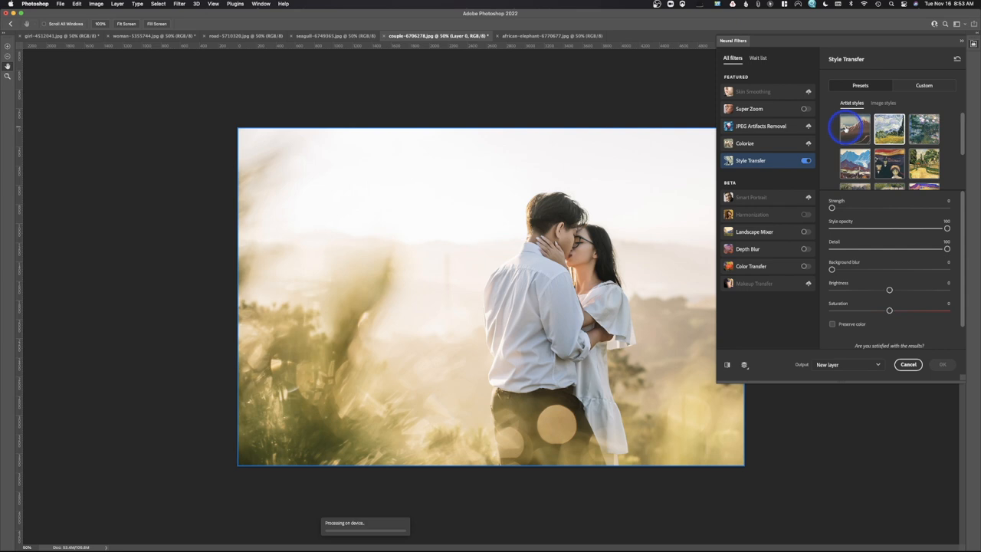
pyautogui.click(846, 129)
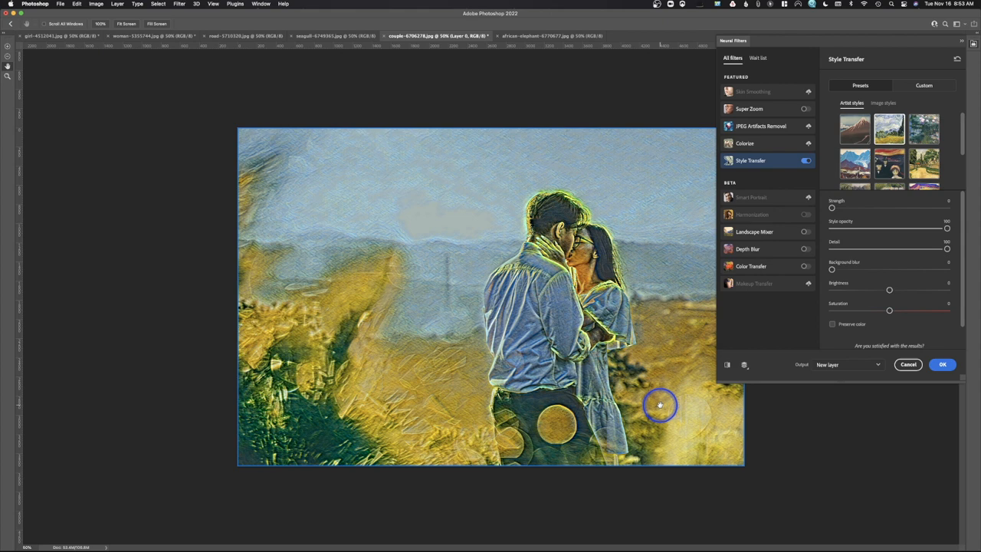
pyautogui.moveTo(676, 299)
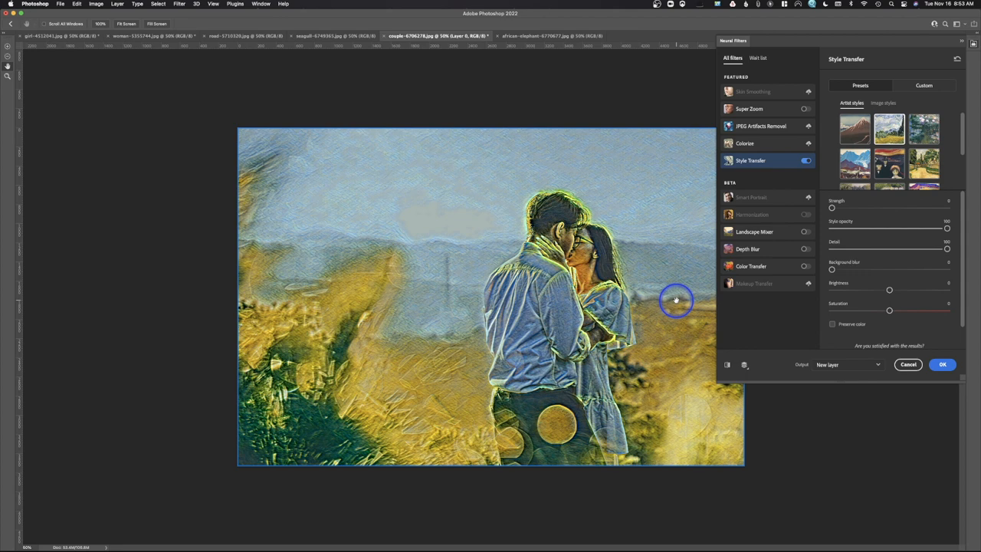
pyautogui.click(924, 129)
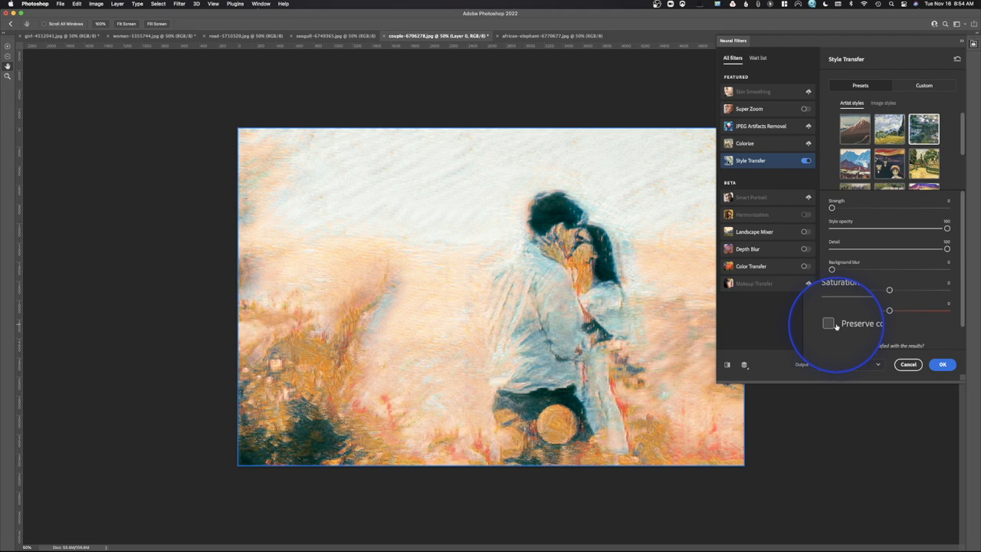
# Step: Toggle Preserve colour on and off, then reapply the artist preset for an abstract orange-and-teal look
pyautogui.click(829, 324)
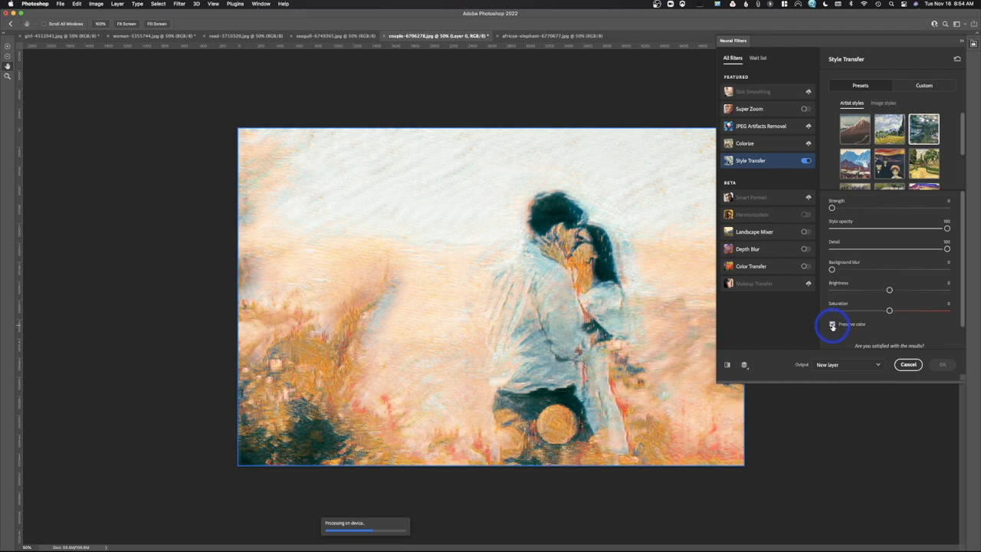
pyautogui.click(832, 325)
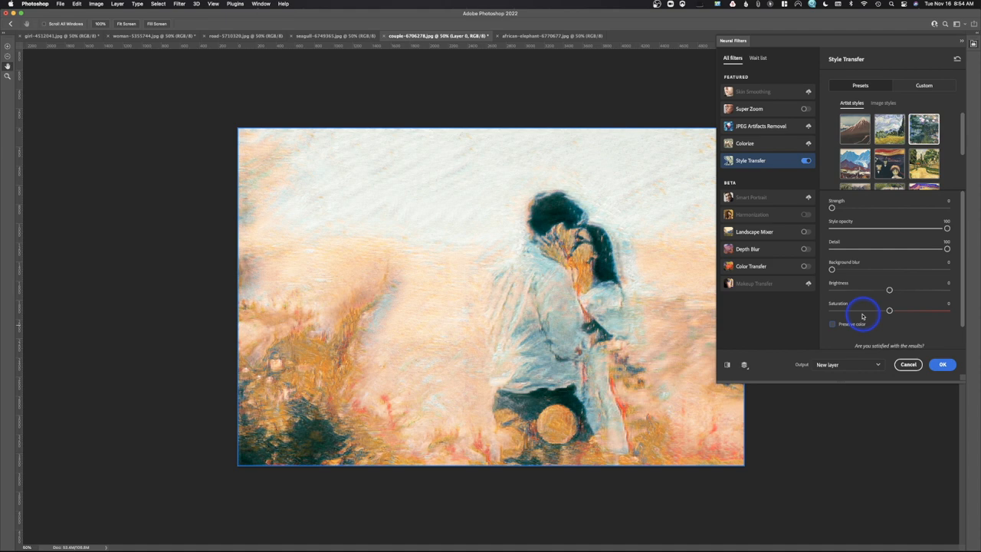
pyautogui.click(923, 129)
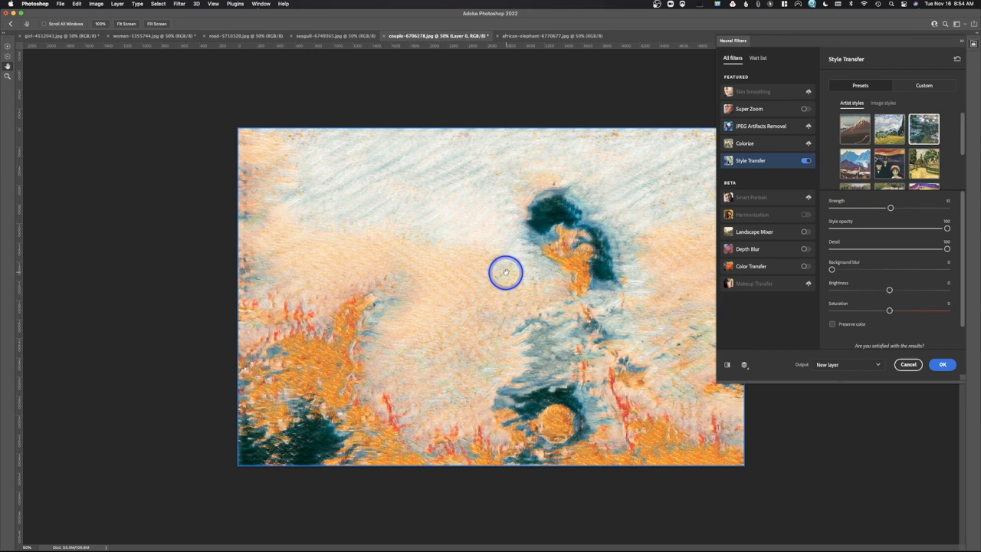
# Step: Lower the Strength slider so the kissing couple shows through the painting
pyautogui.moveTo(891, 208); pyautogui.dragTo(844, 209)
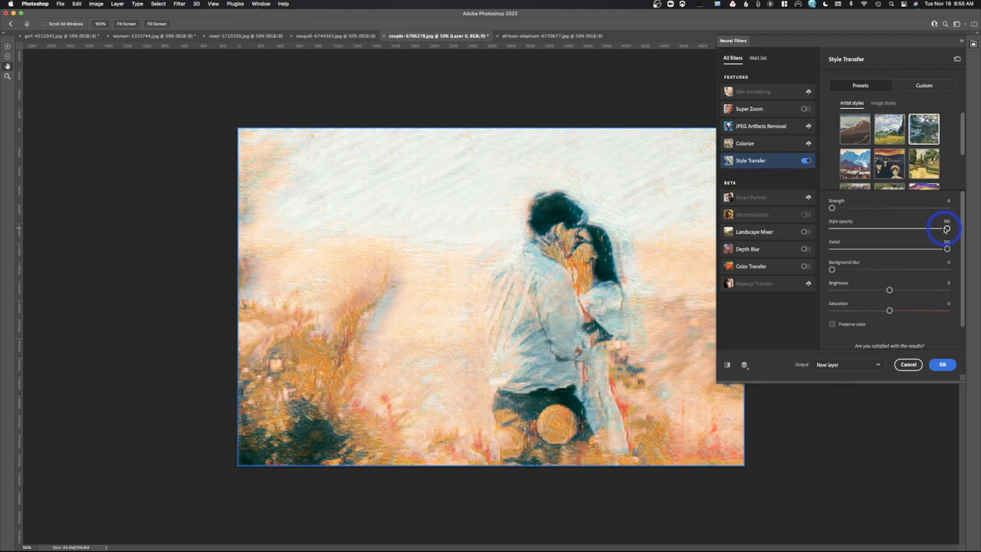
# Step: Lower the Style opacity to reveal more photo, then adjust Detail for finer brushwork
pyautogui.moveTo(946, 228); pyautogui.dragTo(889, 228)
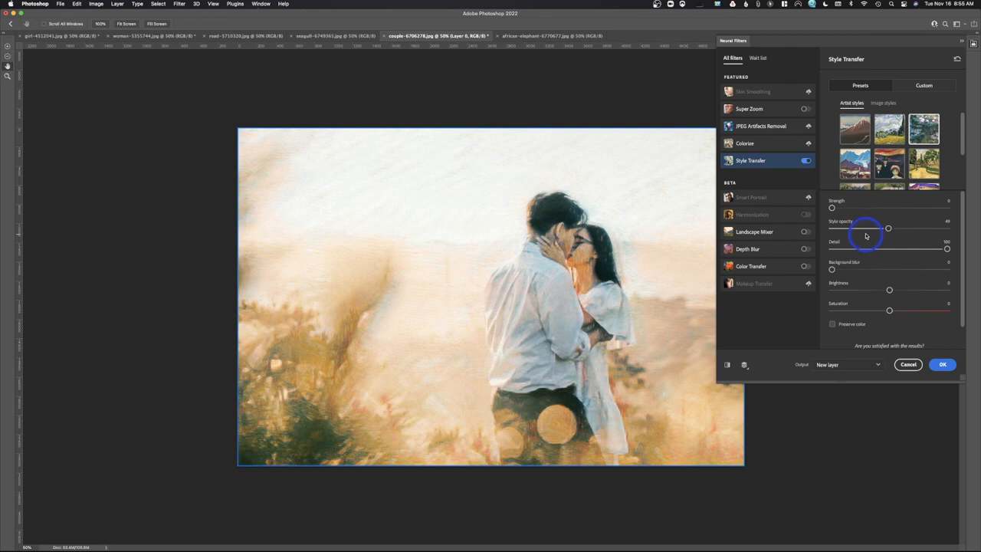
pyautogui.moveTo(888, 228); pyautogui.dragTo(948, 228)
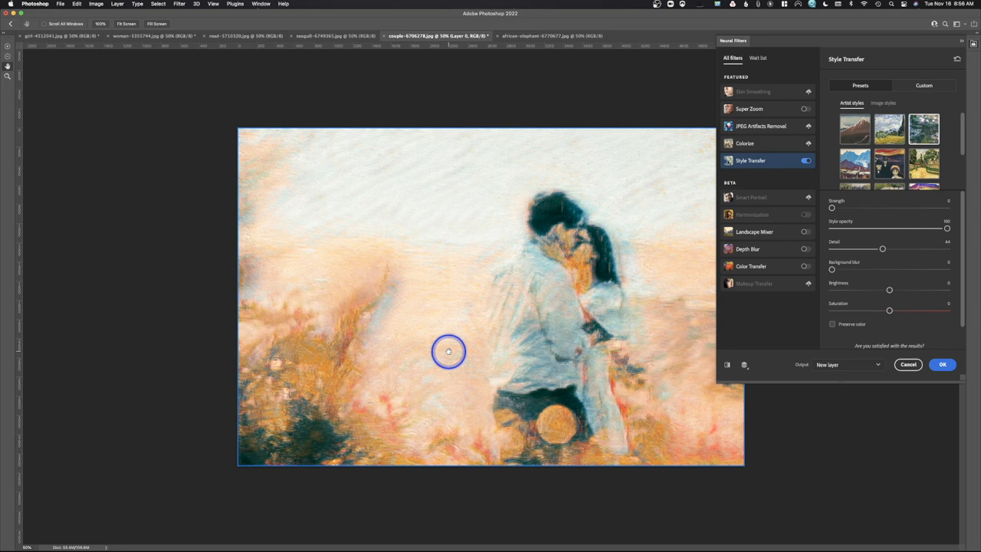
pyautogui.moveTo(653, 451)
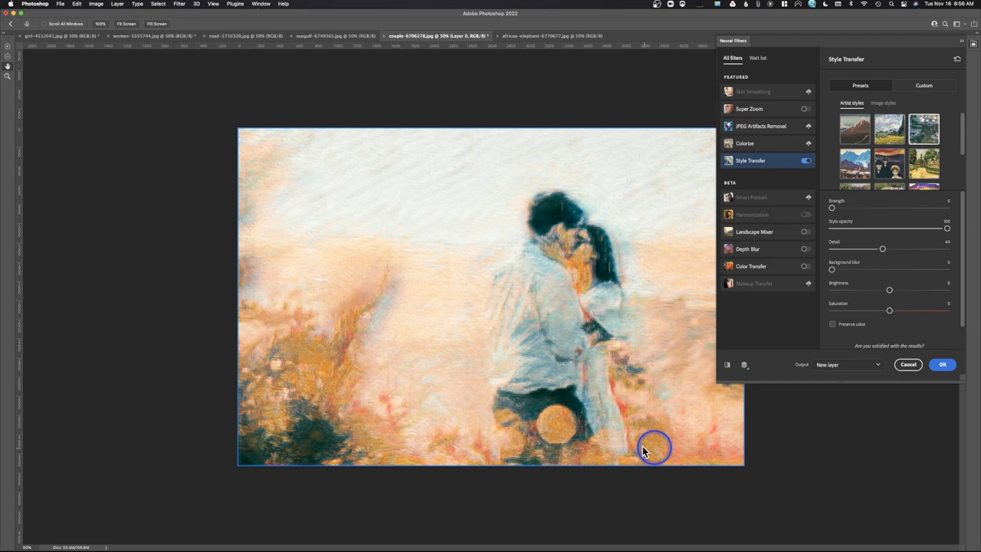
pyautogui.moveTo(883, 248); pyautogui.dragTo(894, 249)
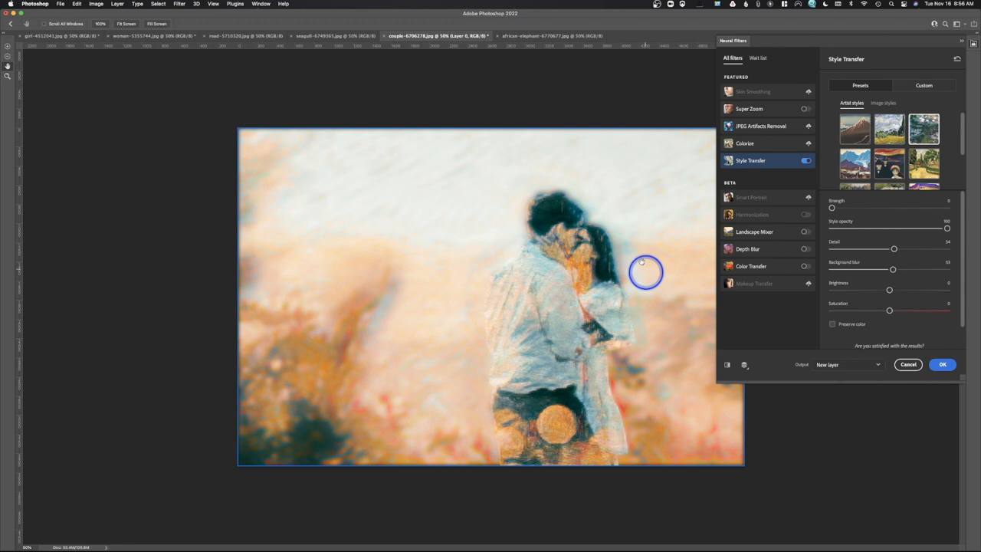
pyautogui.moveTo(892, 270); pyautogui.dragTo(836, 270)
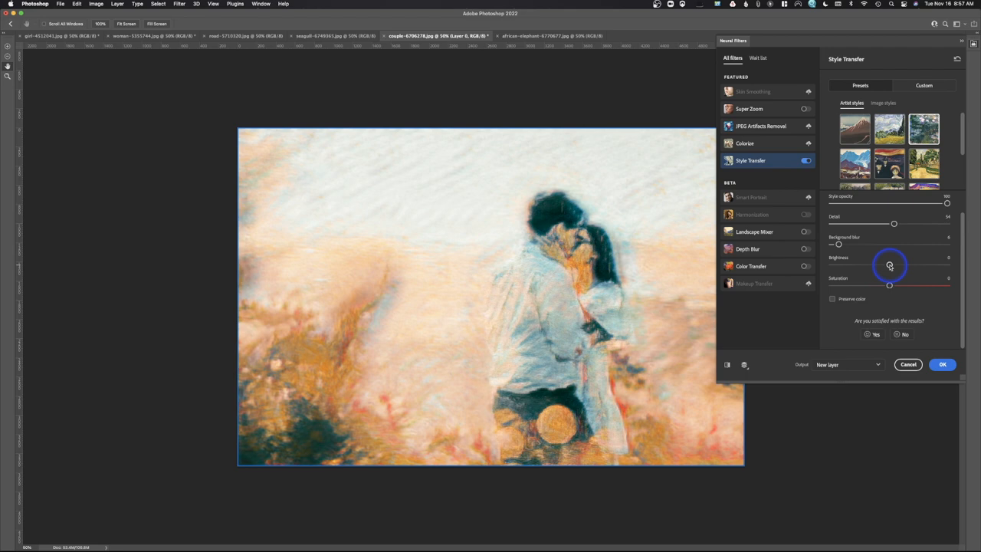
# Step: Try Brightness up and back down, then vary Saturation and settle it at a milder level
pyautogui.moveTo(881, 265); pyautogui.dragTo(928, 265)
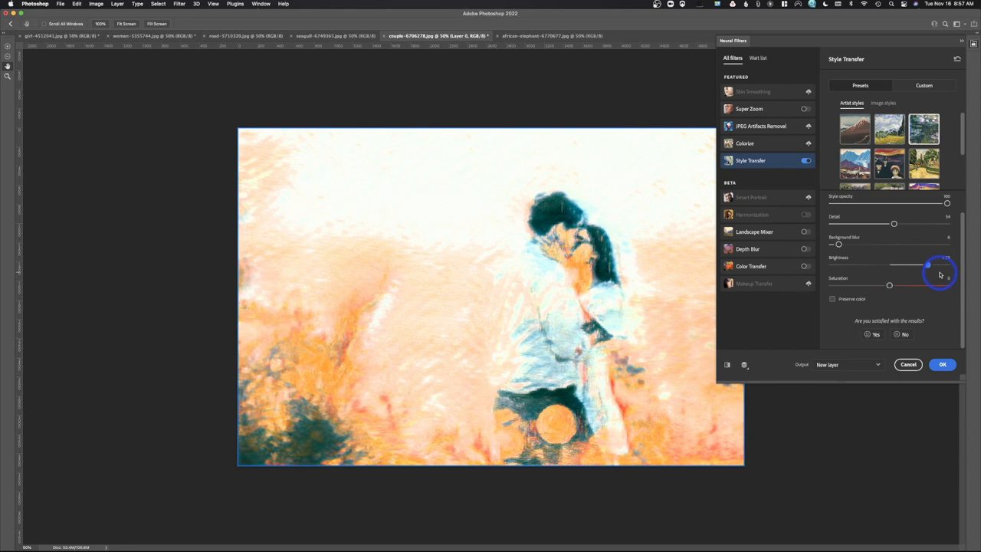
pyautogui.moveTo(927, 264); pyautogui.dragTo(889, 263)
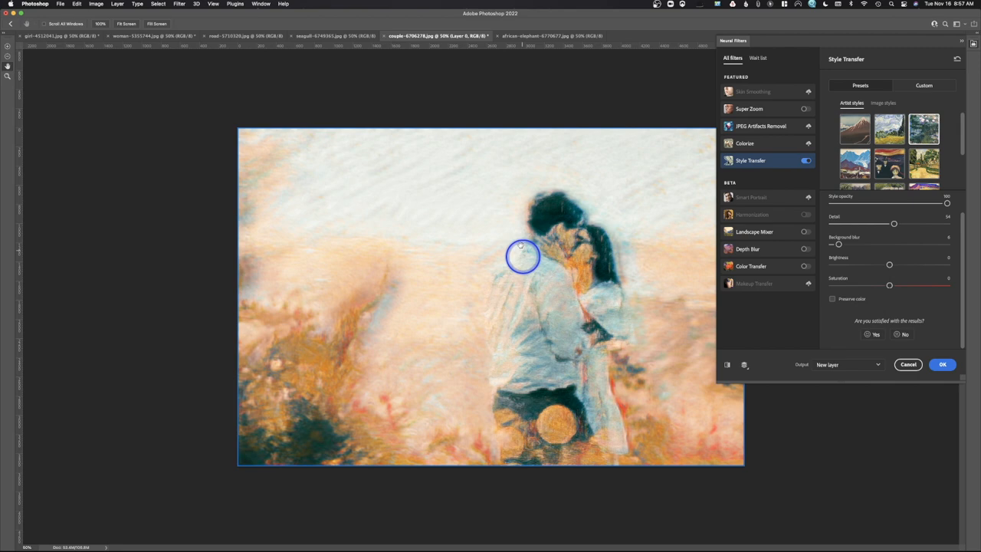
pyautogui.moveTo(889, 285); pyautogui.dragTo(912, 285)
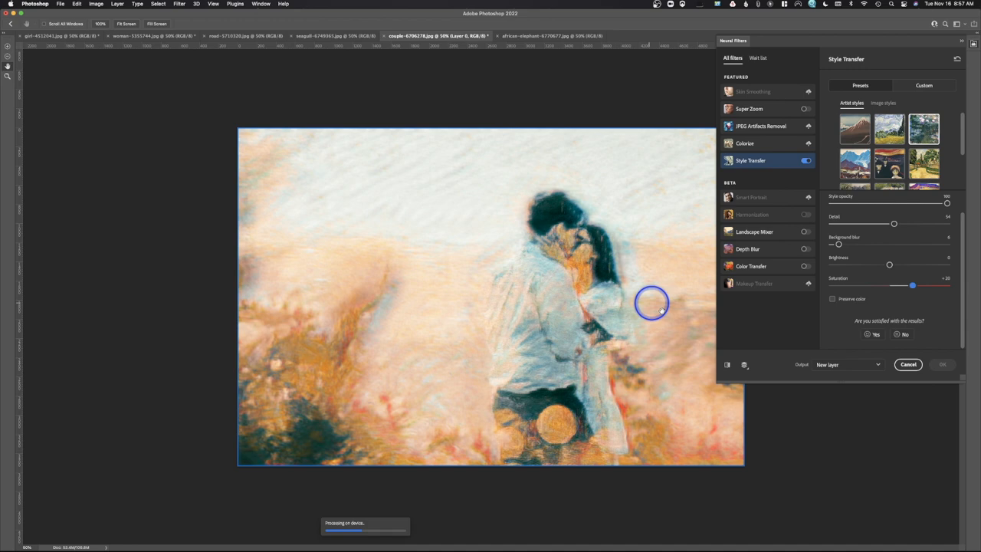
pyautogui.moveTo(912, 285); pyautogui.dragTo(874, 285)
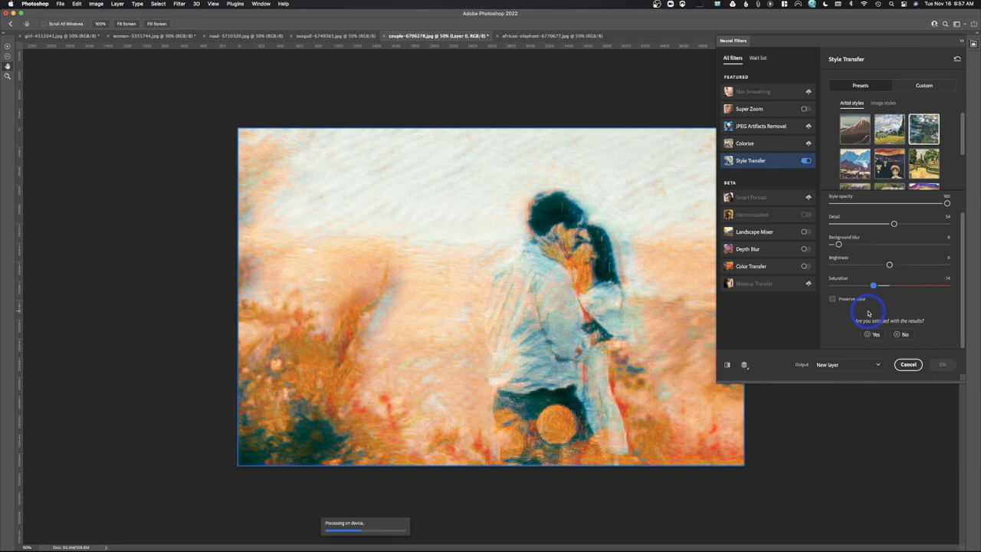
pyautogui.moveTo(874, 285); pyautogui.dragTo(887, 285)
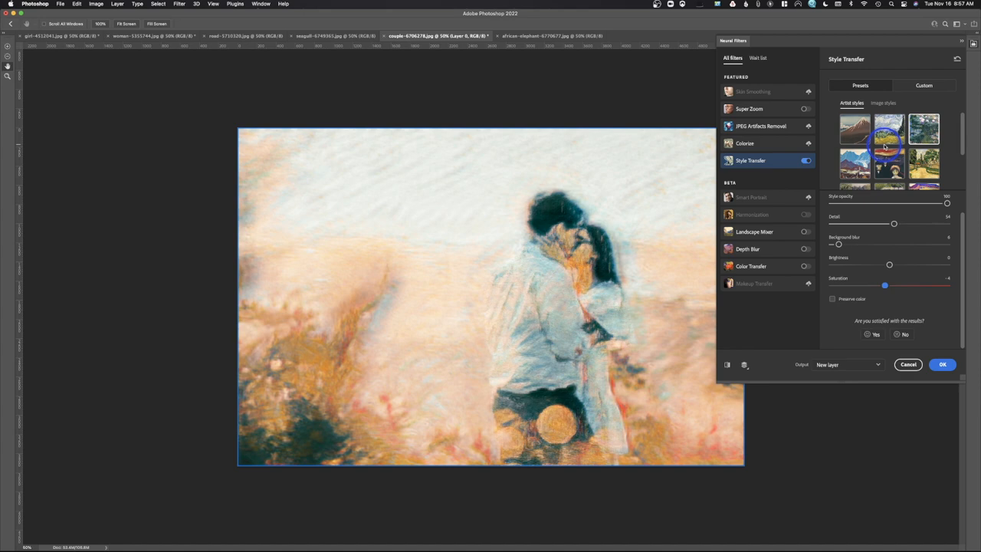
# Step: Reveal more artist presets and apply one giving a cream-and-golden ochre sketchy look
pyautogui.click(855, 137)
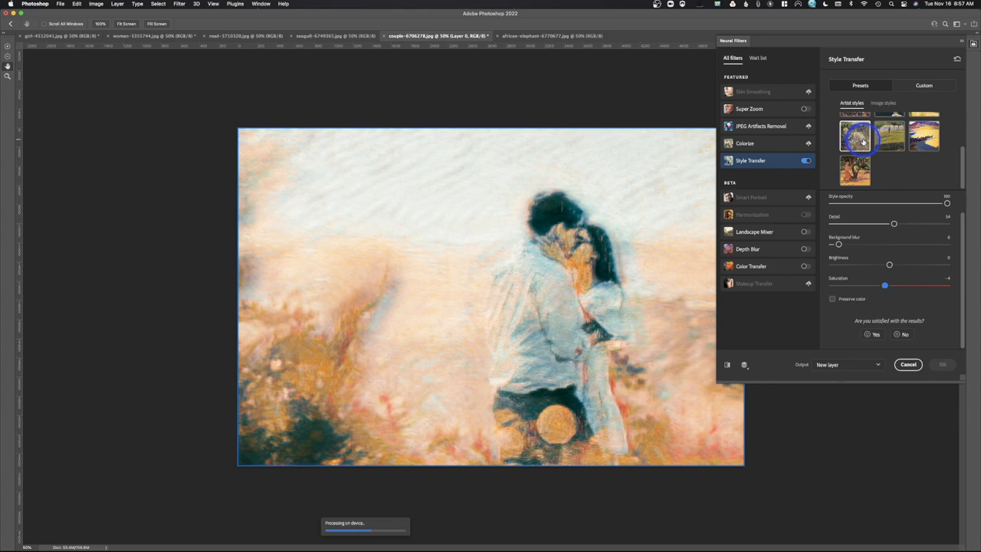
pyautogui.click(856, 135)
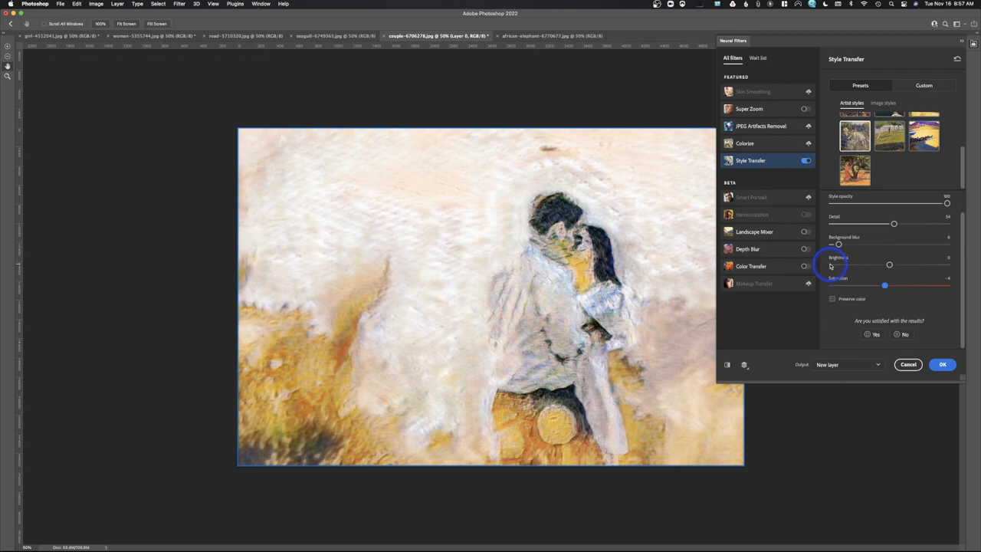
pyautogui.click(832, 299)
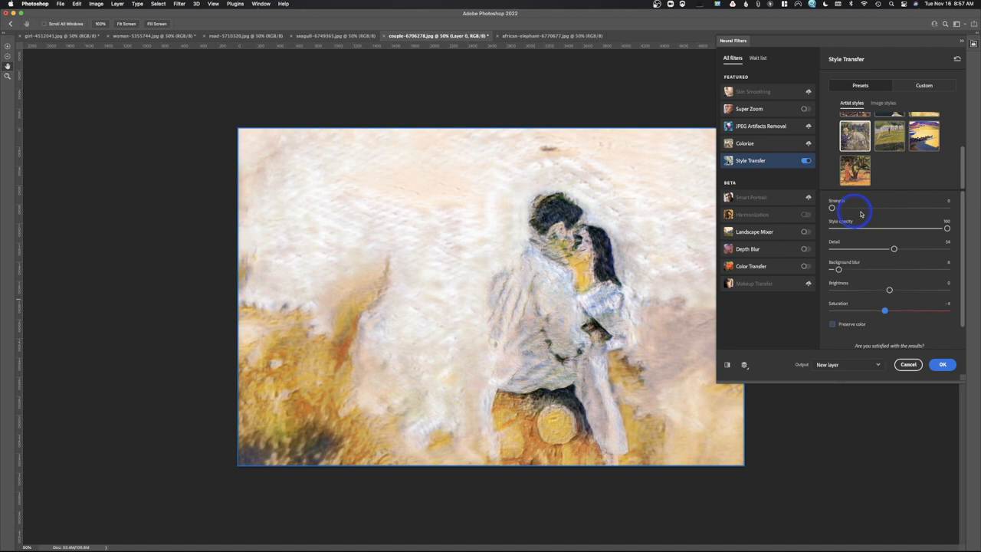
# Step: Switch to Image Styles and apply a teal-and-red graphic preset to the couple
pyautogui.click(883, 103)
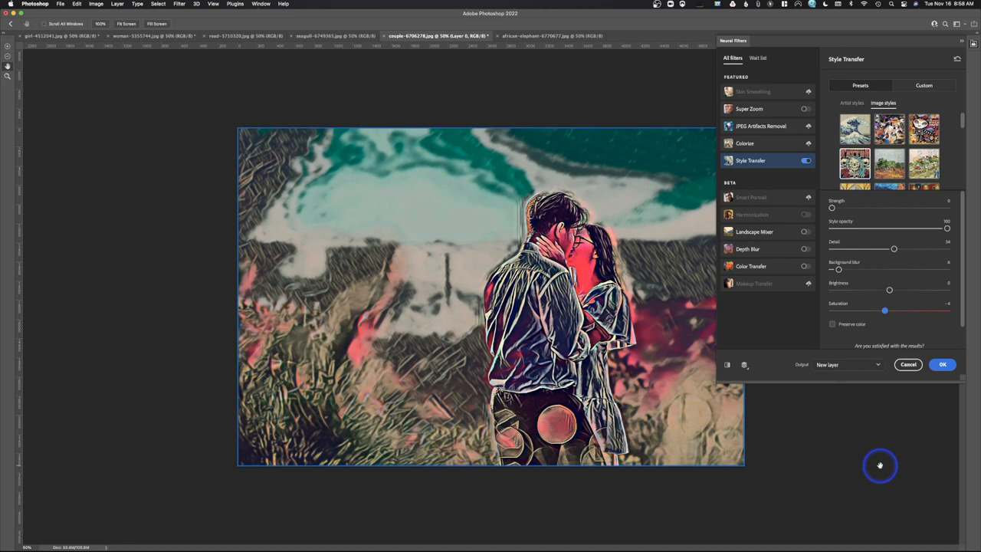
pyautogui.moveTo(617, 334)
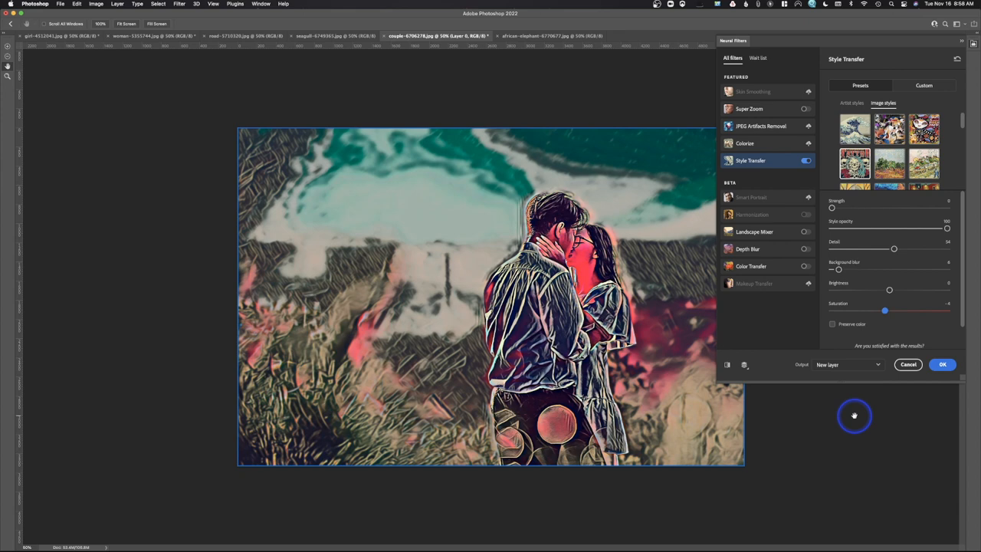
# Step: Set Output to New layer and confirm with OK to commit the style transfer
pyautogui.click(846, 365)
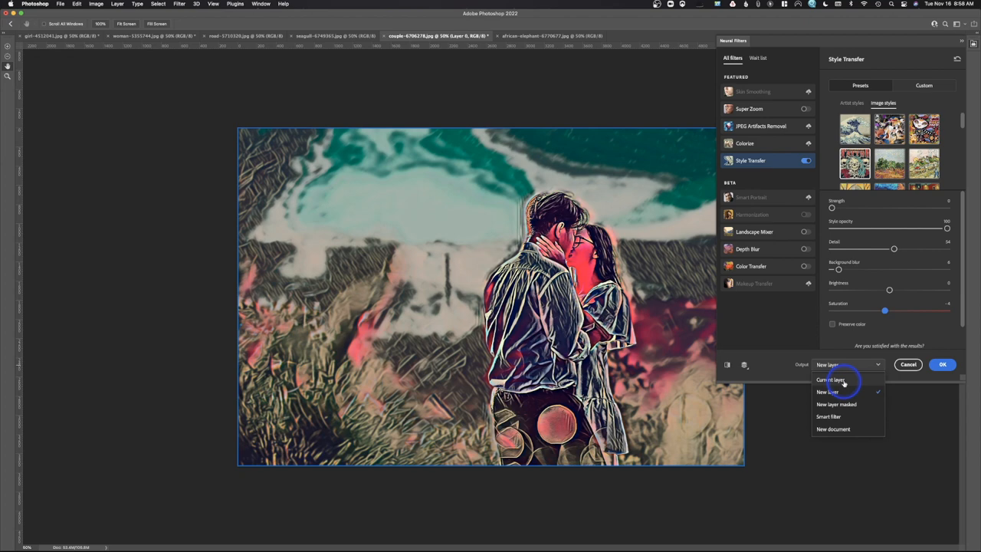
pyautogui.moveTo(840, 404)
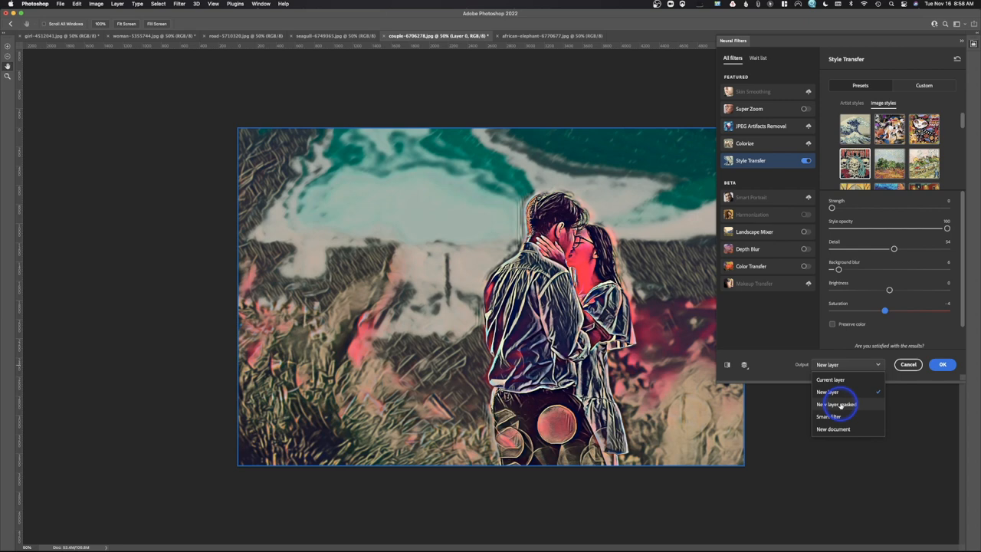
pyautogui.moveTo(849, 429)
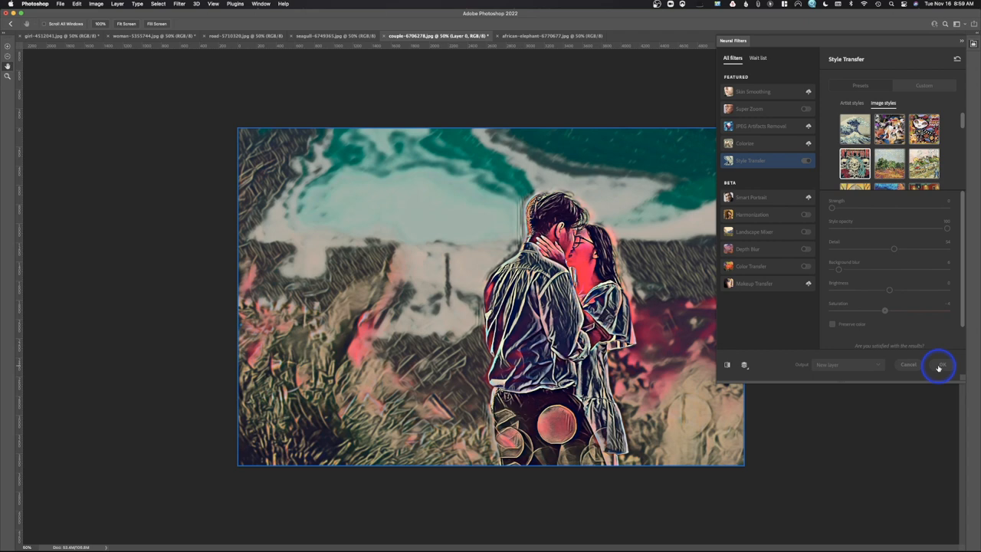
pyautogui.click(941, 365)
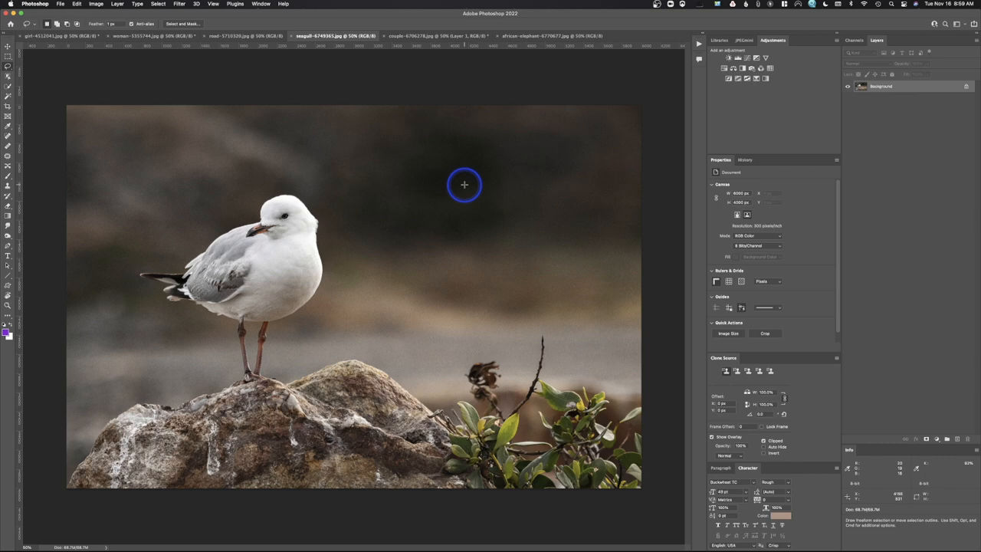
# Step: Duplicate the seagull photo's background layer with Cmd+J and select the new Layer 1
pyautogui.press('cmd+j')
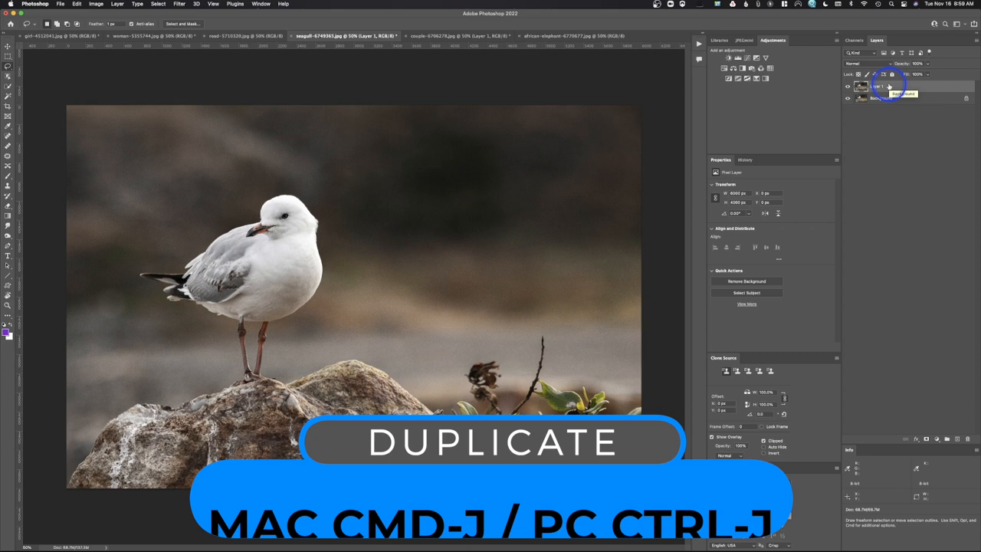
pyautogui.click(180, 3)
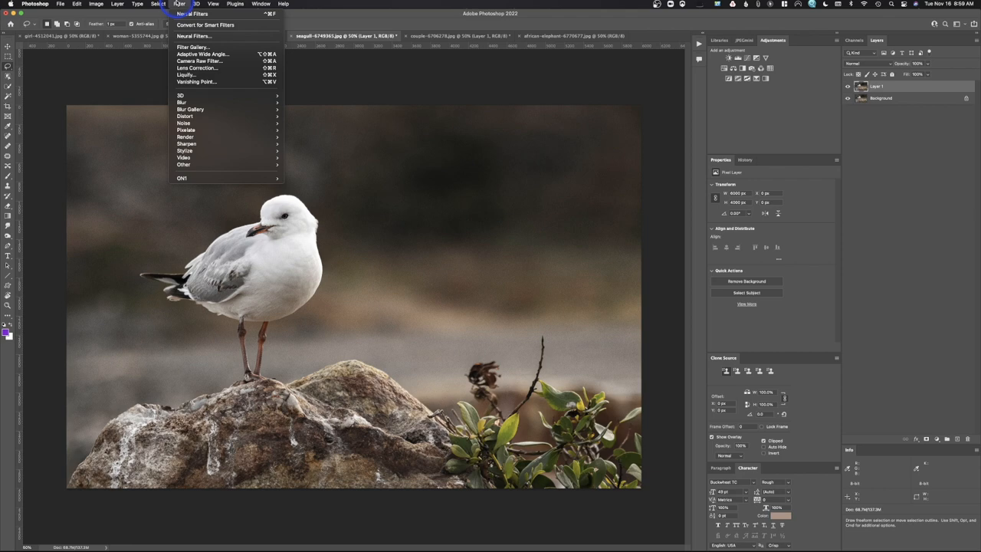
# Step: Enable Style Transfer in Neural Filters and try several Artist Styles presets on the seagull
pyautogui.click(190, 14)
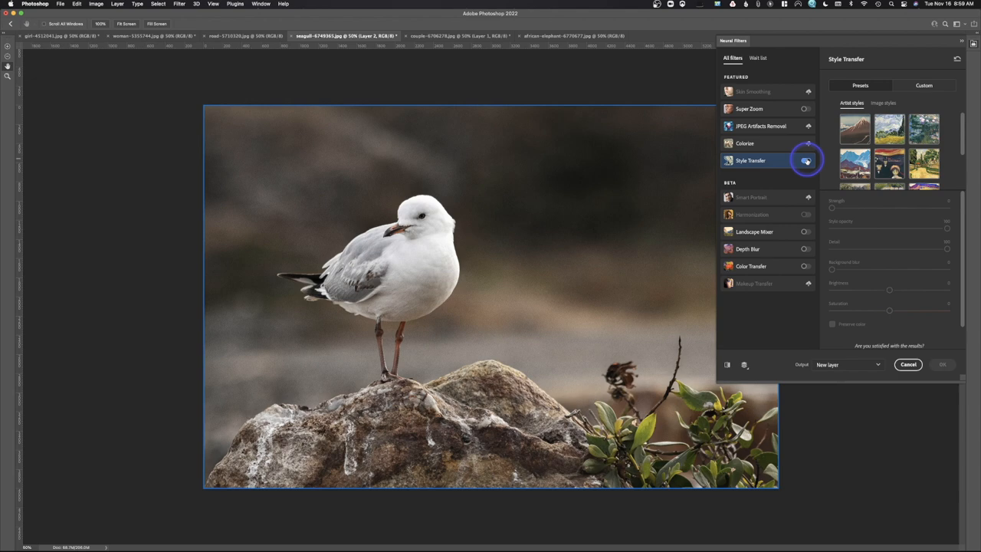
pyautogui.click(807, 161)
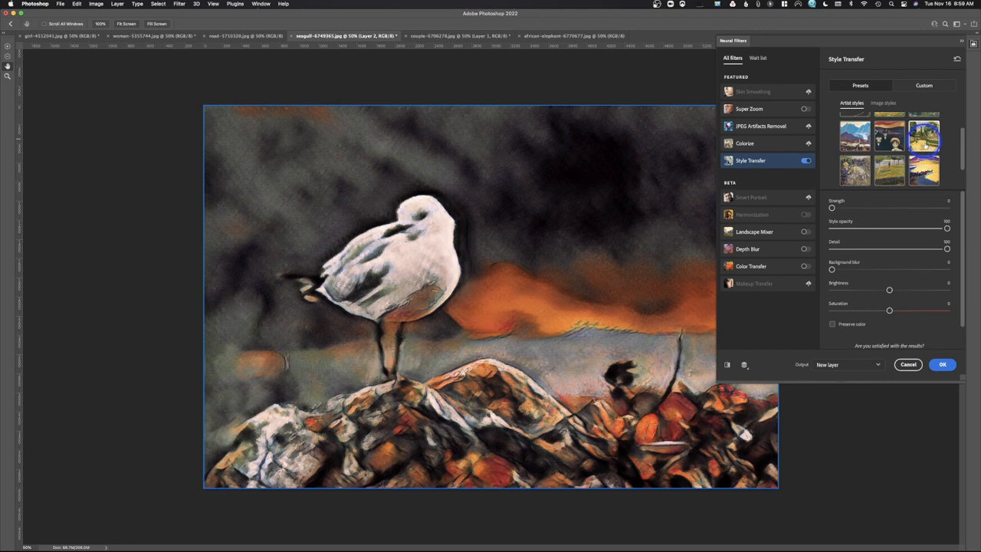
pyautogui.click(925, 170)
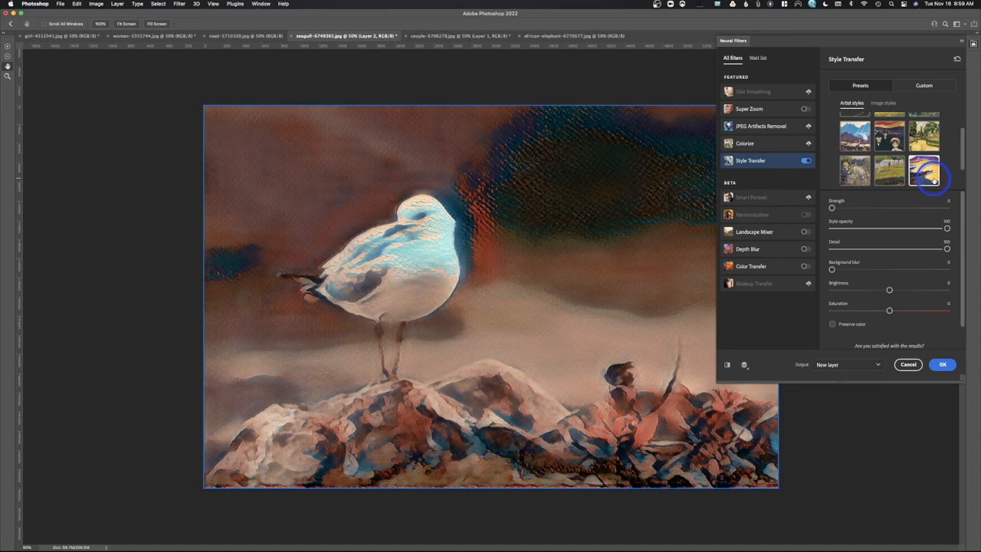
pyautogui.click(890, 170)
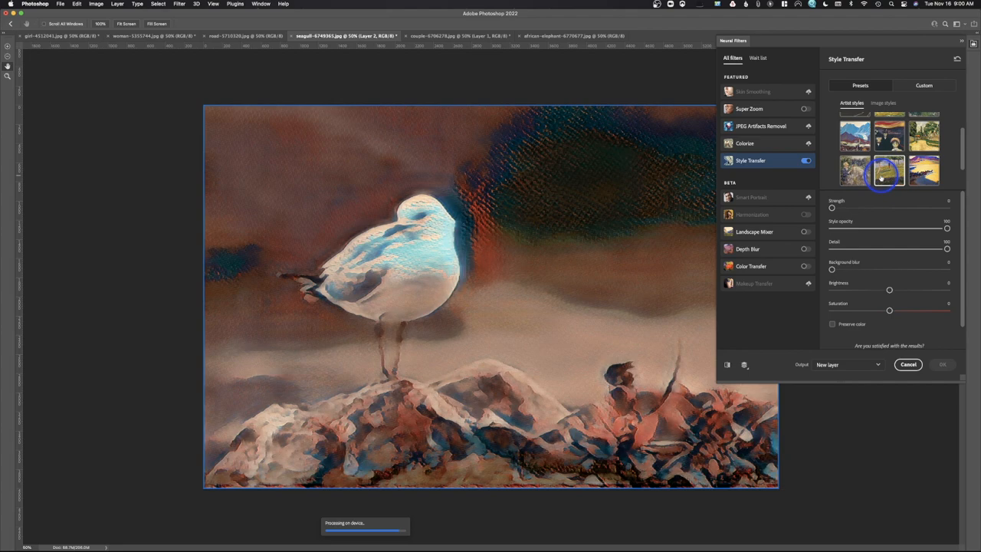
pyautogui.click(855, 170)
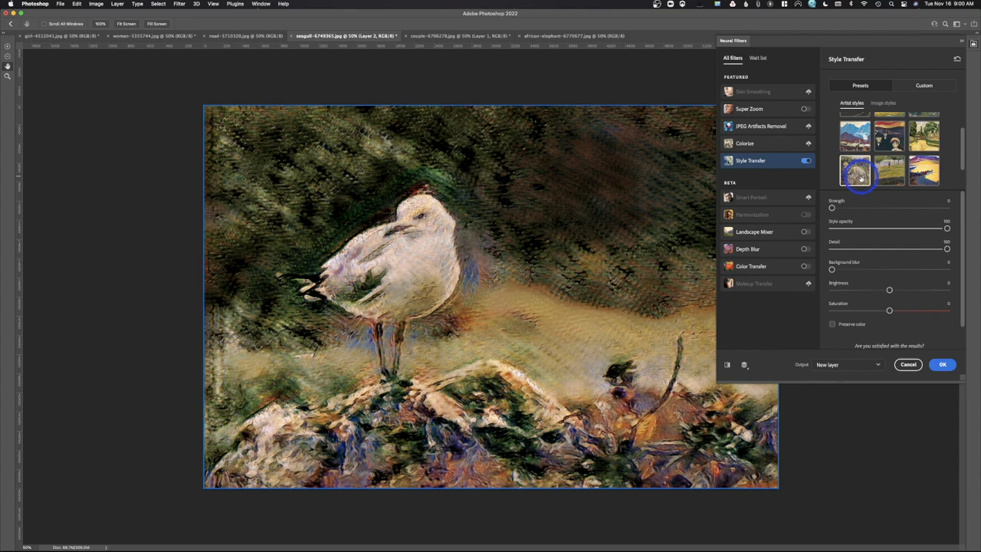
pyautogui.click(883, 103)
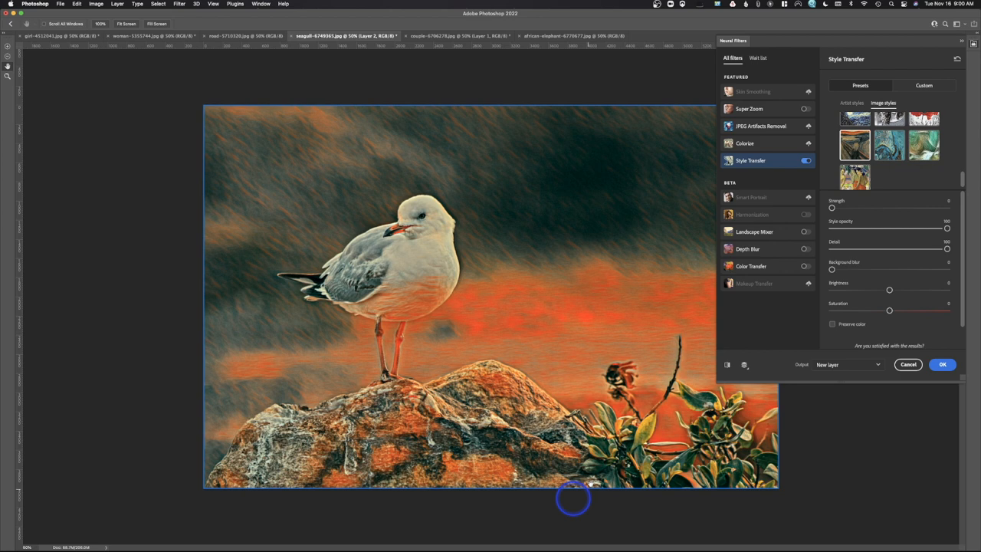
# Step: Apply the orange-toned Style Transfer result to the seagull layer as a smart filter
pyautogui.click(846, 365)
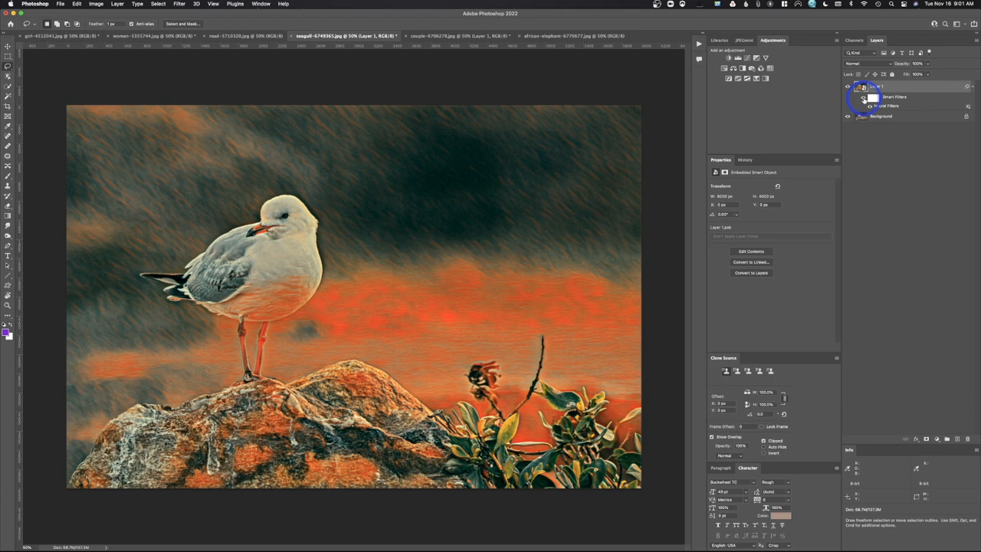
pyautogui.moveTo(598, 373)
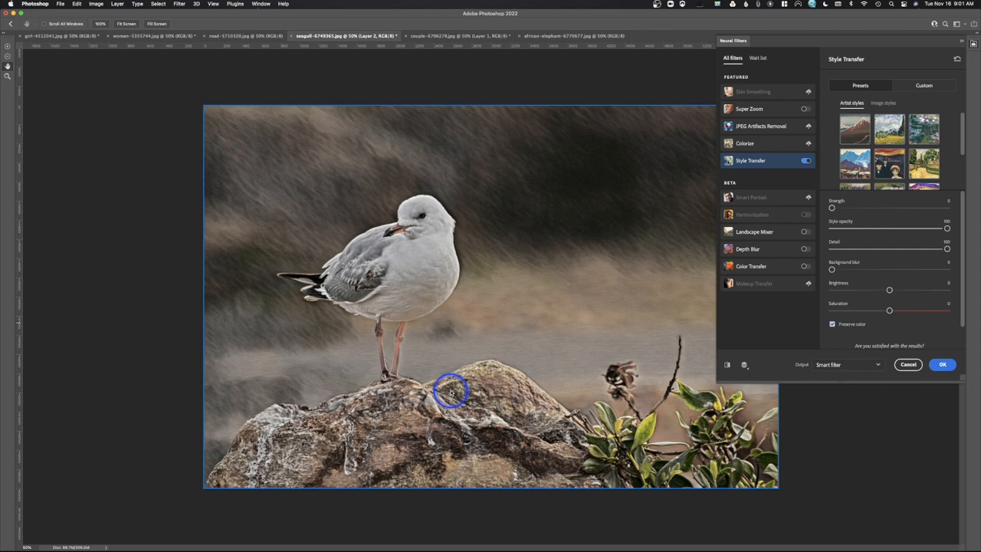
# Step: Apply a colour-preserving Artist Style to the seagull as a Smart Filter, then move to the forest road photo
pyautogui.click(942, 365)
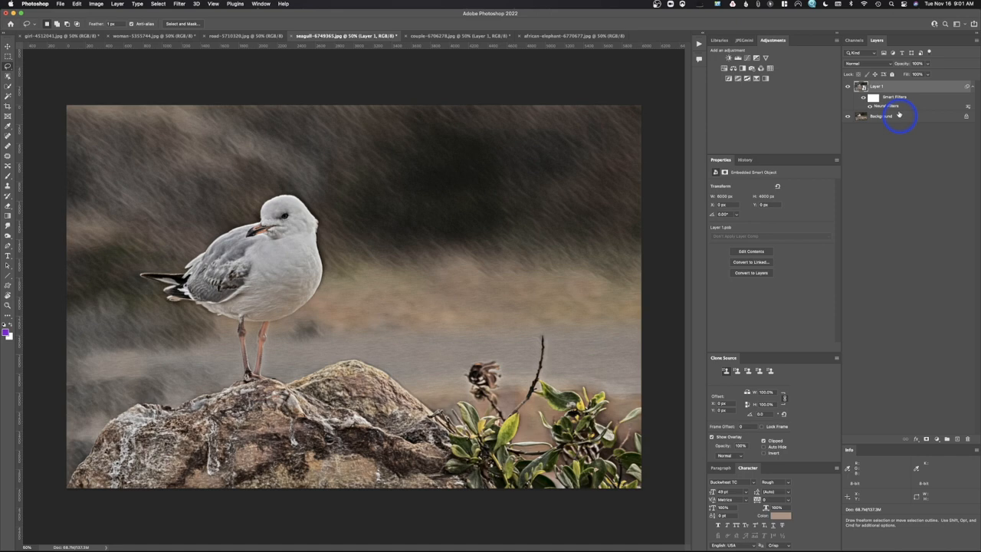
pyautogui.click(246, 37)
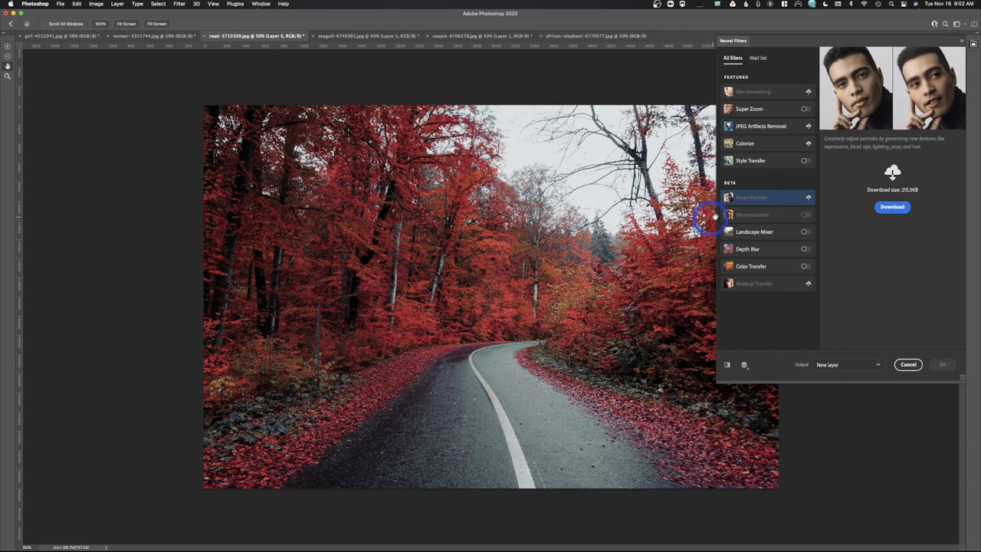
# Step: Enable Style Transfer and give the red forest road a painterly Artist Styles preset
pyautogui.click(806, 161)
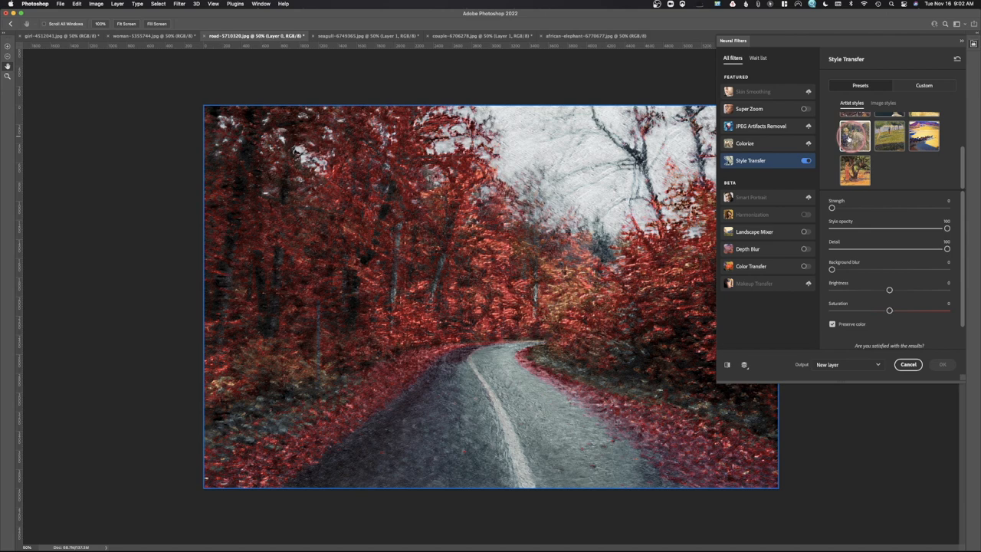
pyautogui.click(855, 136)
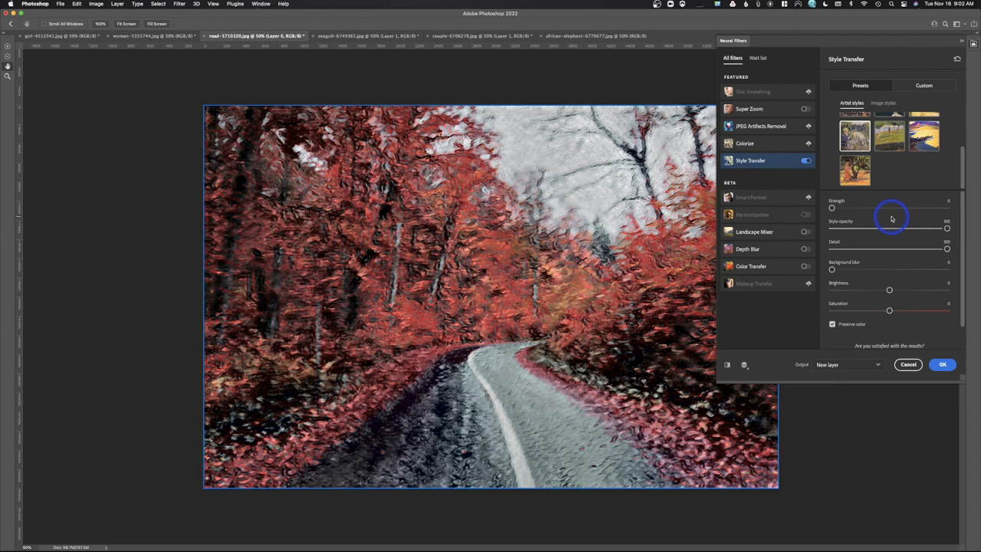
# Step: Lower the Style Transfer Strength slider for the forest road photo
pyautogui.moveTo(947, 252); pyautogui.dragTo(917, 252)
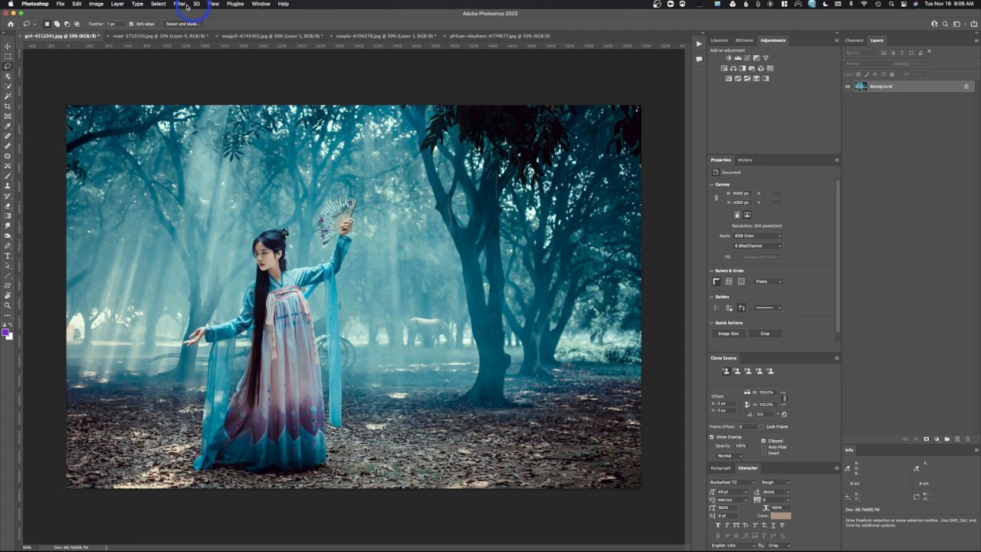
# Step: Enable Style Transfer on the woman-in-forest photo and load a custom reference image as its style
pyautogui.click(180, 3)
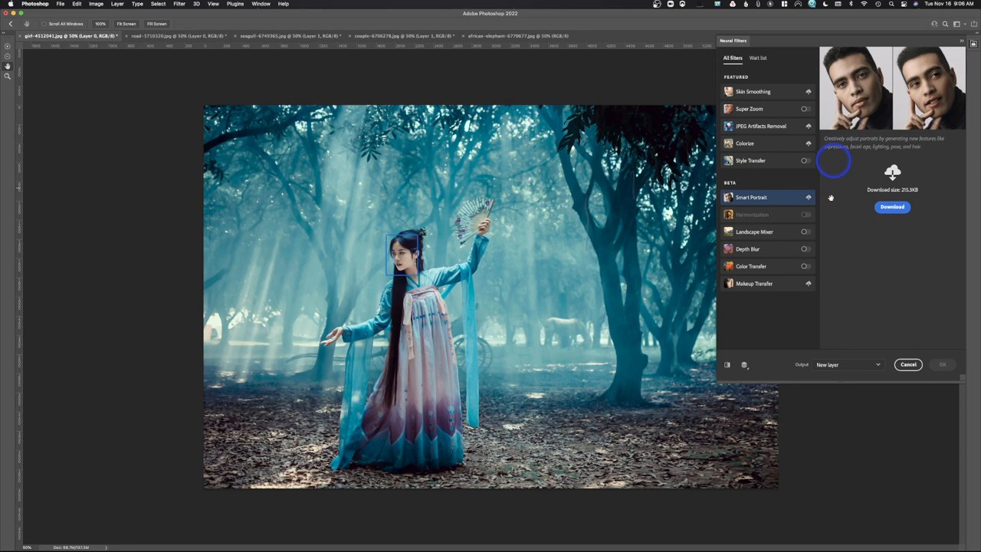
pyautogui.click(806, 161)
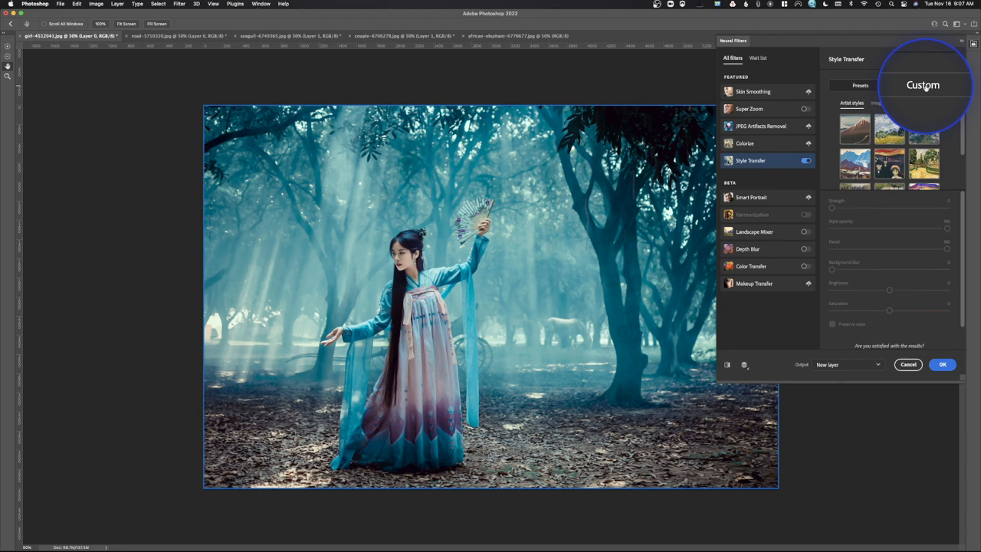
pyautogui.click(924, 86)
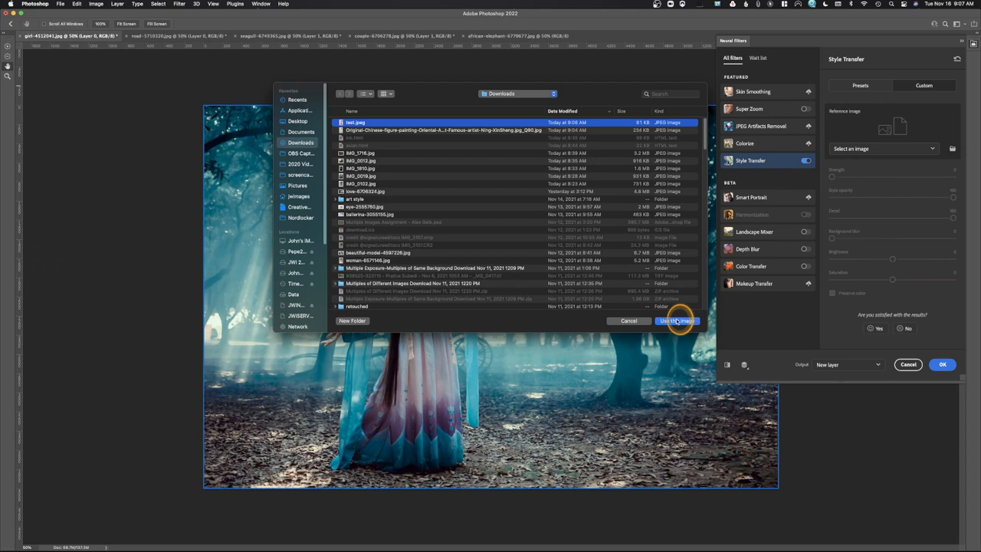
pyautogui.click(678, 321)
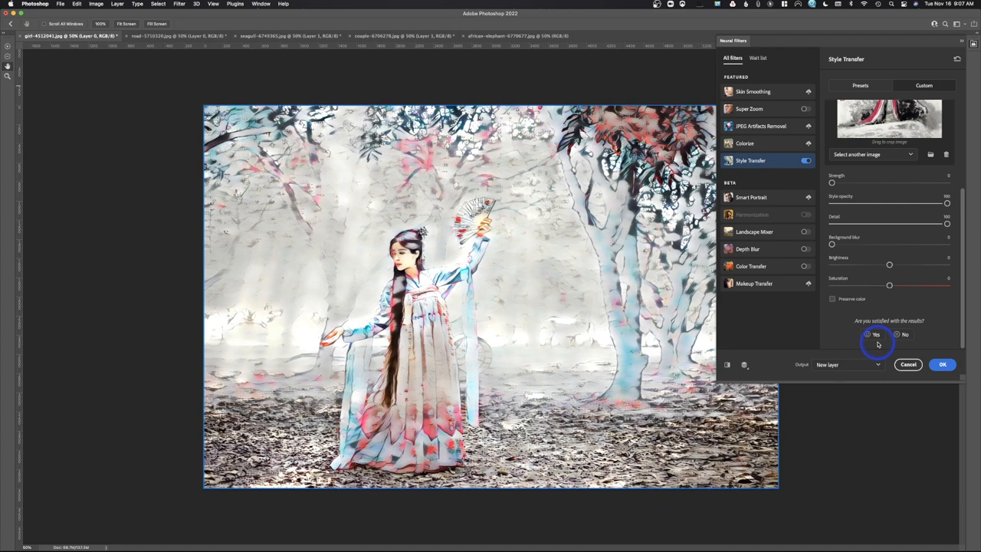
# Step: Confirm the feedback prompt, keep Preserve color, and adjust Strength, Detail and Background blur sliders
pyautogui.click(833, 299)
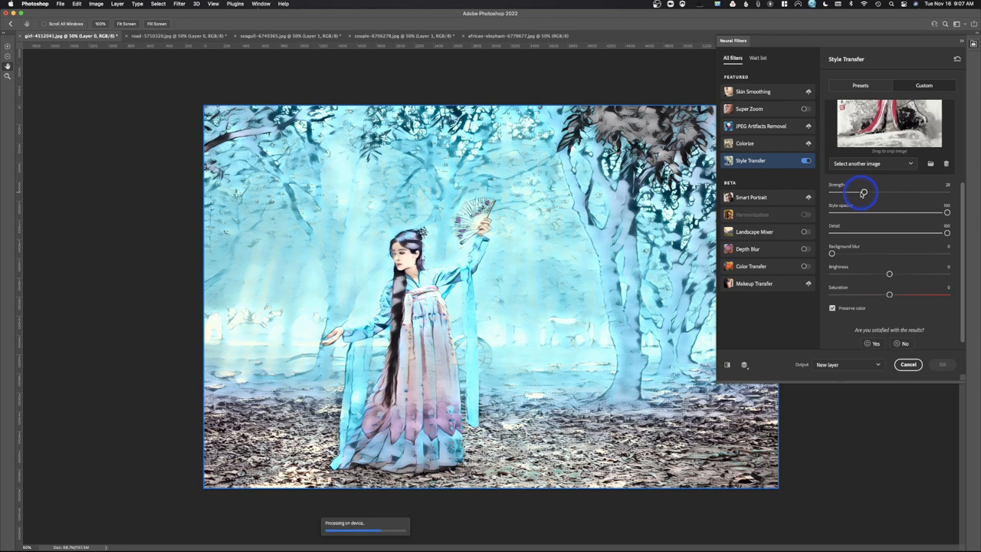
pyautogui.moveTo(861, 193); pyautogui.dragTo(831, 193)
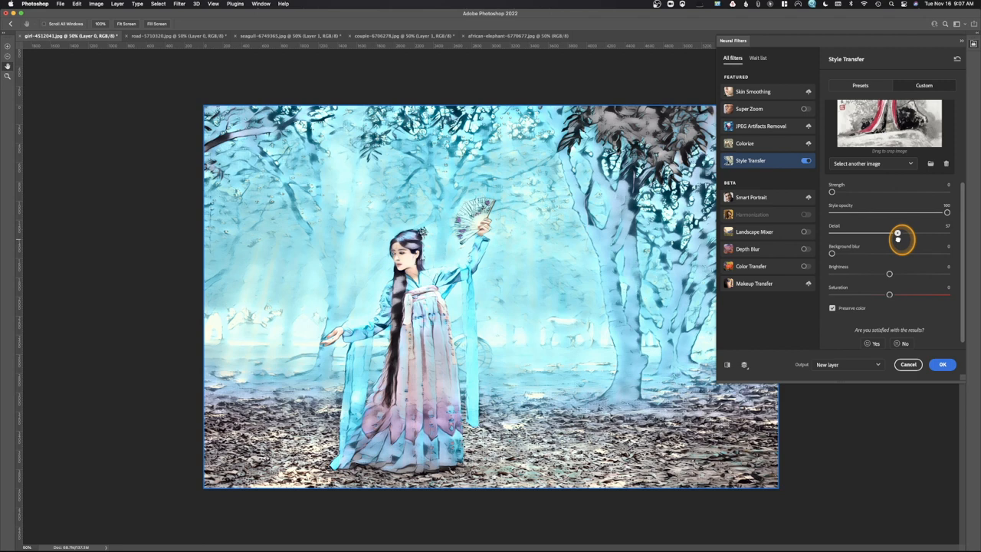
pyautogui.moveTo(898, 233); pyautogui.dragTo(907, 233)
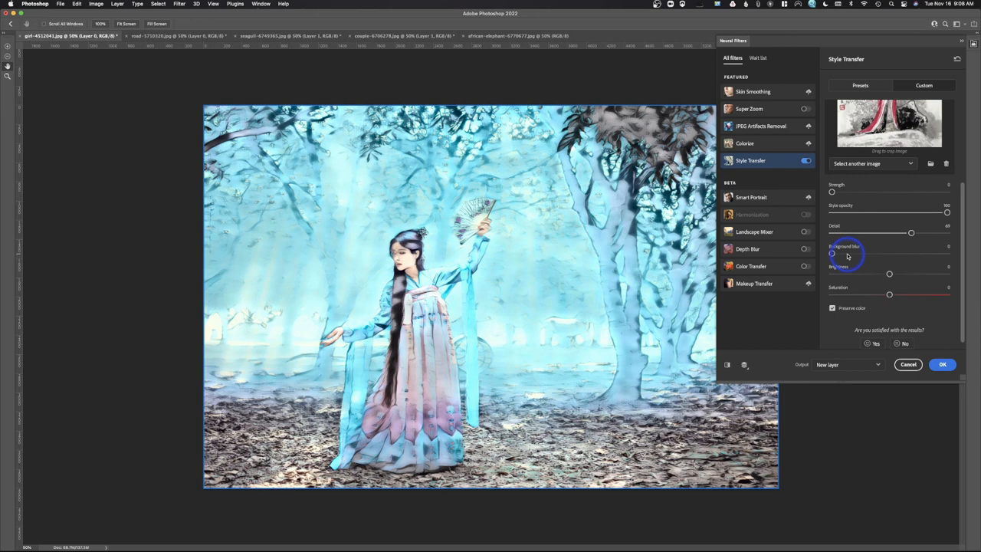
pyautogui.moveTo(831, 253); pyautogui.dragTo(849, 253)
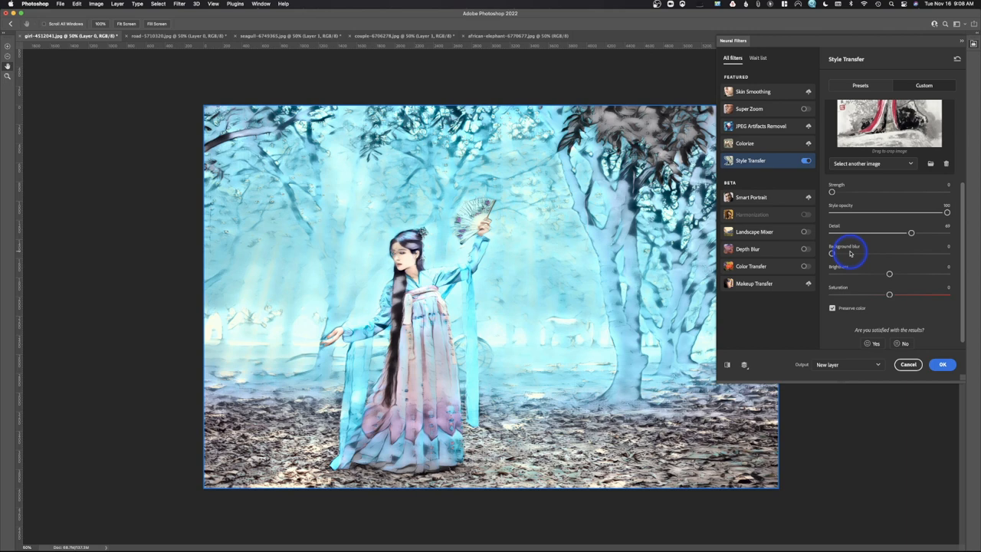
pyautogui.moveTo(641, 310)
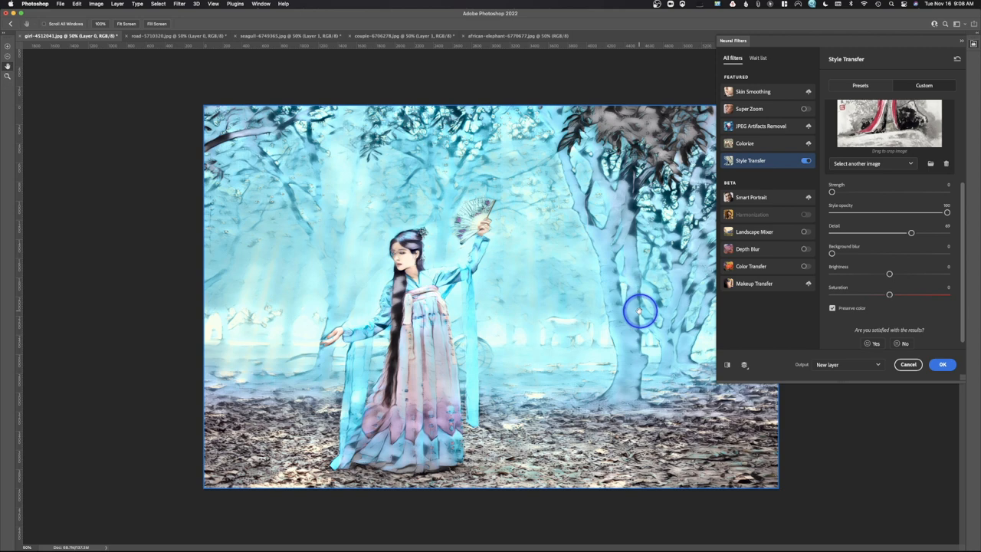